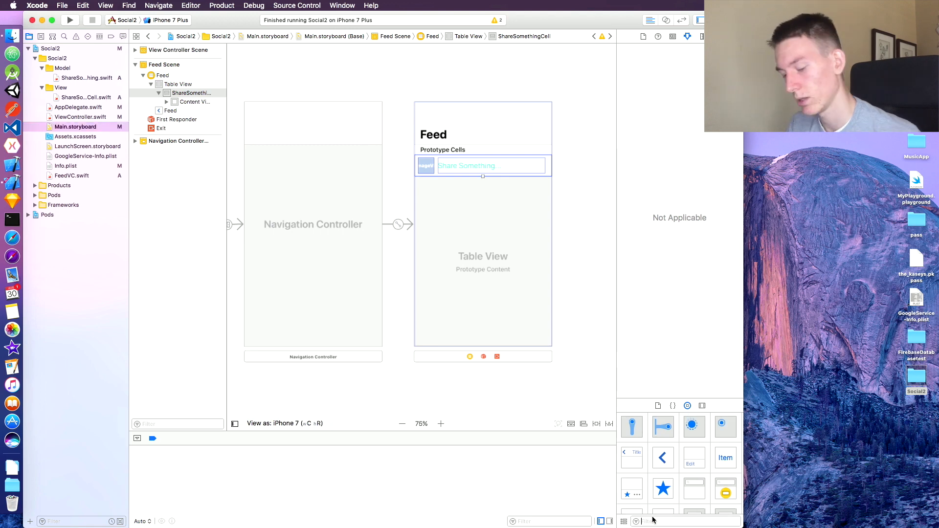
Drop a Table View Cell into the Feed table with two UIViews and a Label inside its content view.
type("table")
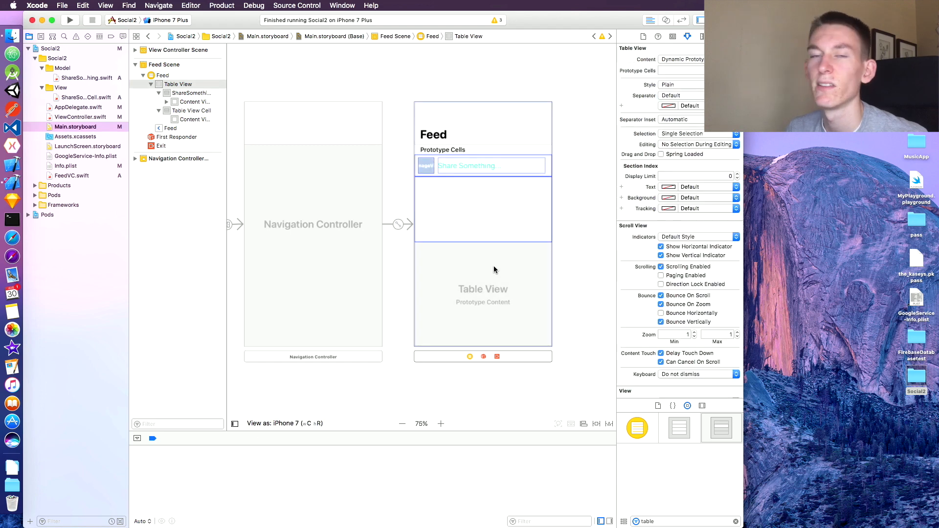
mouse_move(564, 268)
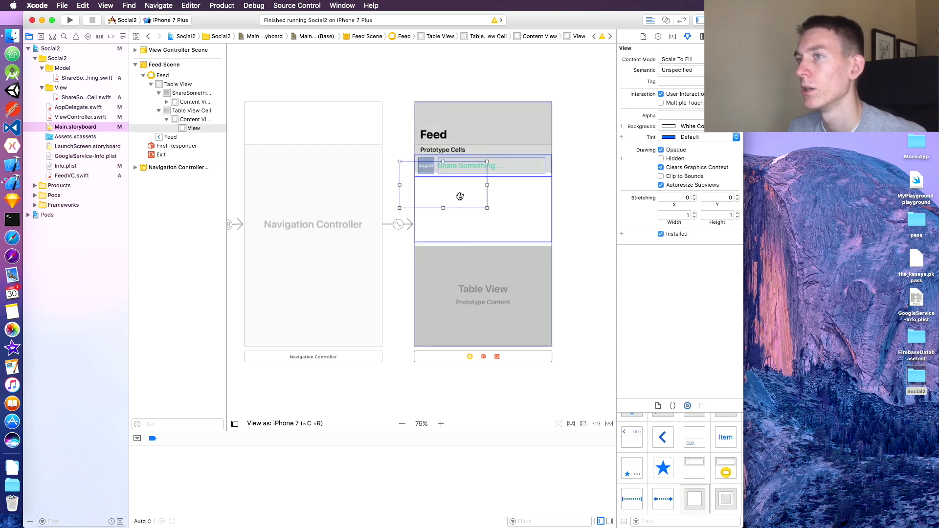
left_click(482, 209)
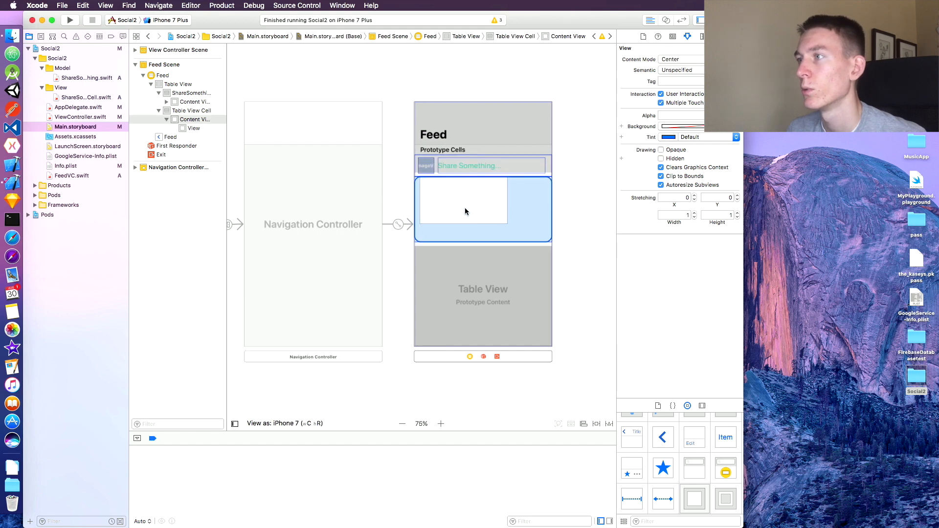
left_click(461, 204)
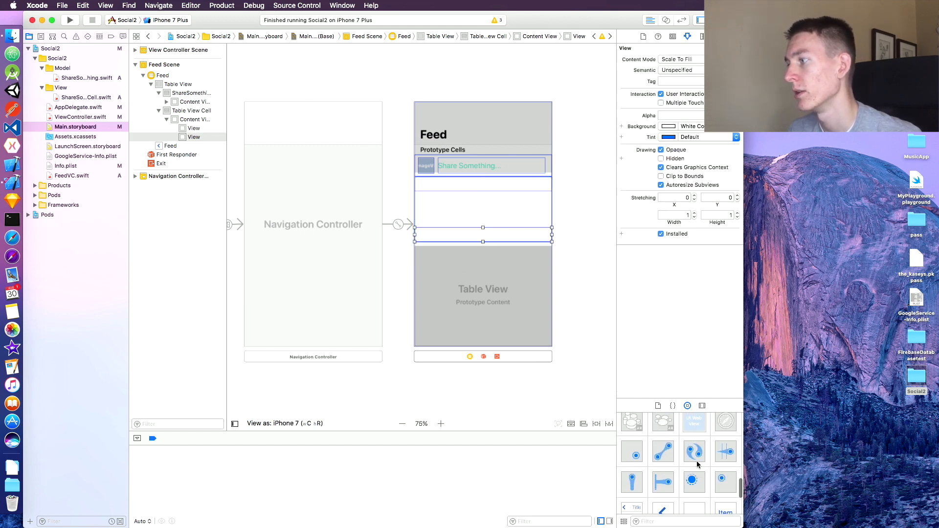
scroll("down", 3)
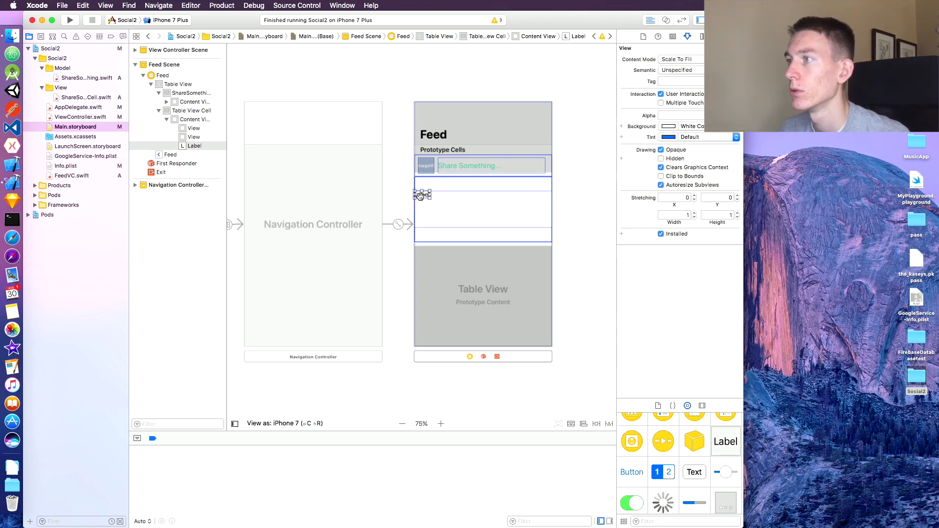
left_click(422, 193)
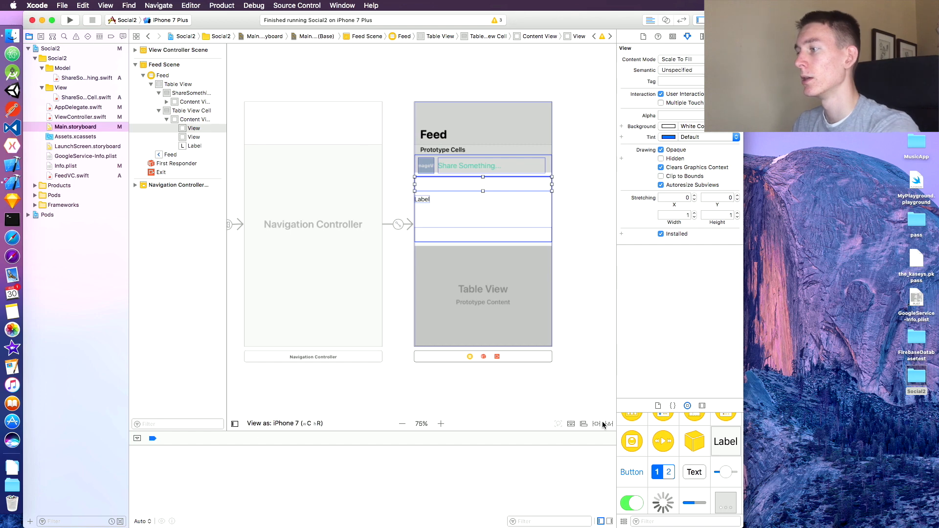
Pin the top and lower views with height 40 and 0 spacing constraints.
left_click(597, 423)
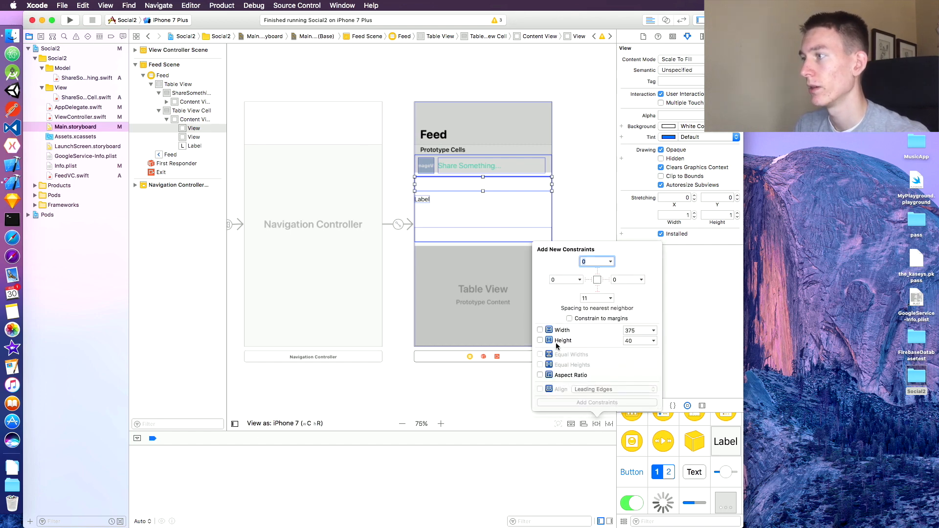
left_click(540, 340)
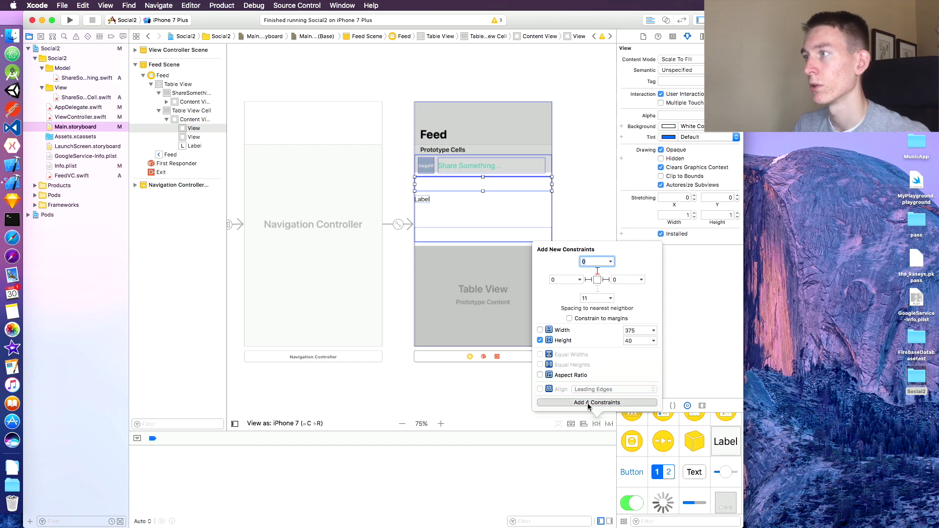
left_click(596, 402)
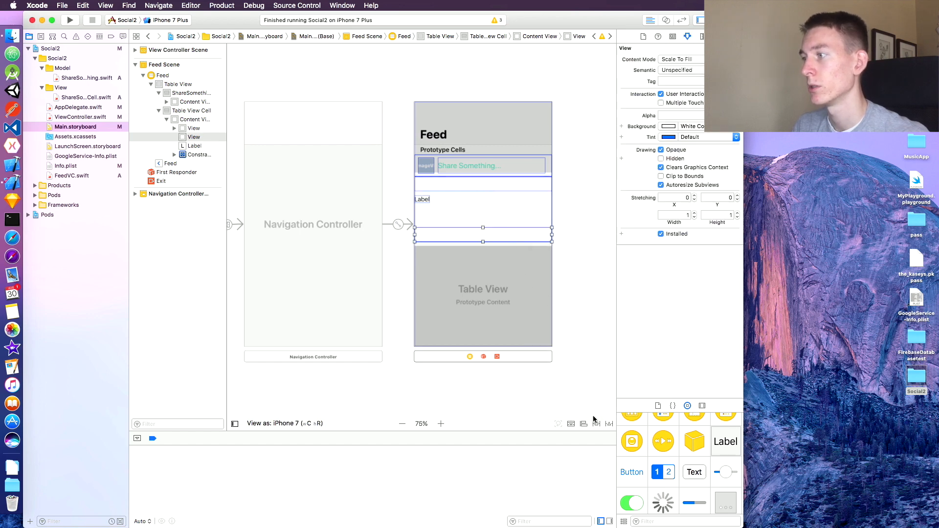
left_click(596, 424)
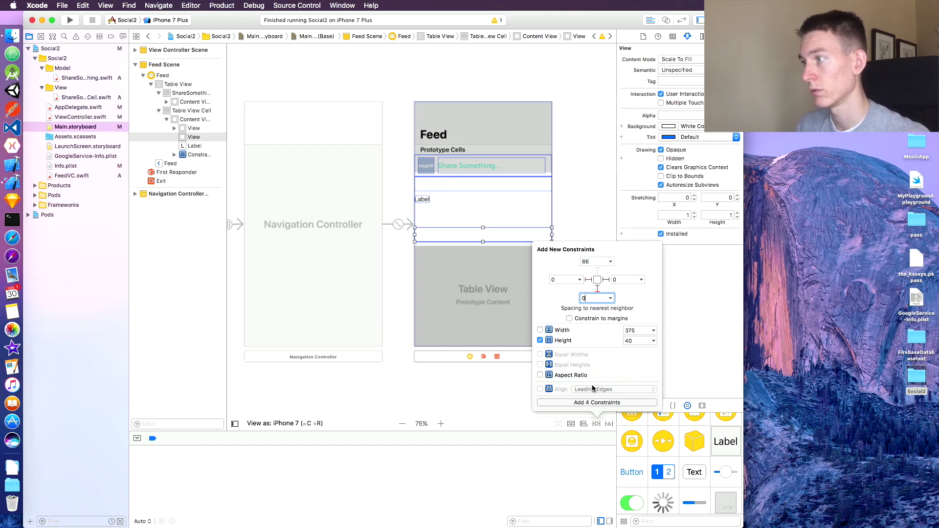
left_click(597, 402)
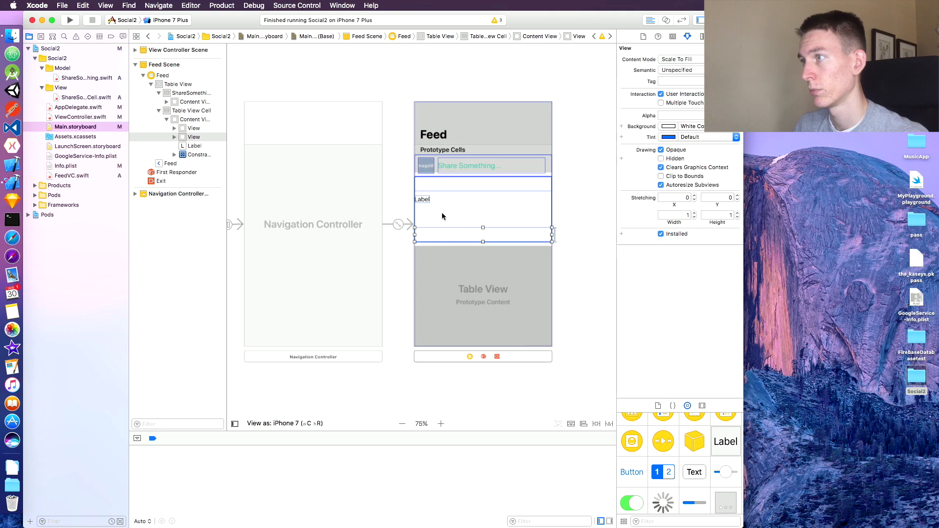
Pin the label to its neighbours and set its trailing space constant to 10.
left_click(422, 198)
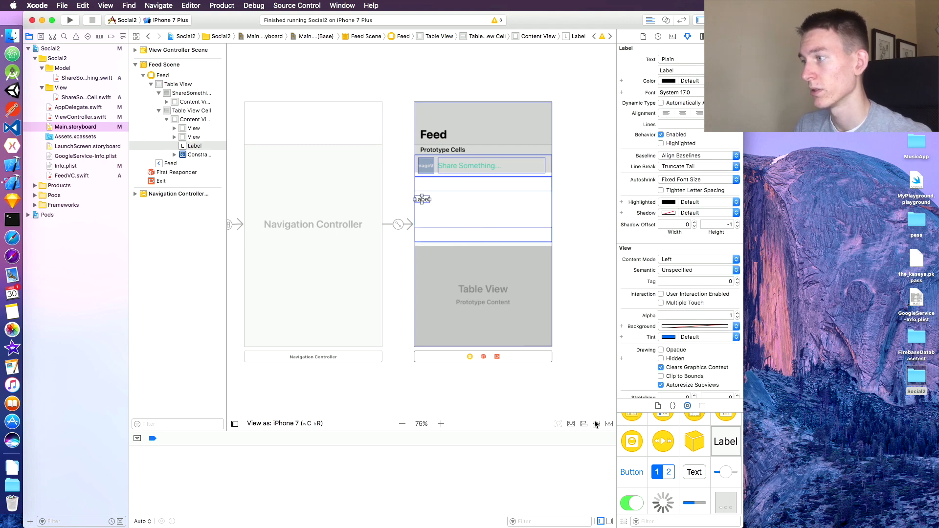
left_click(595, 424)
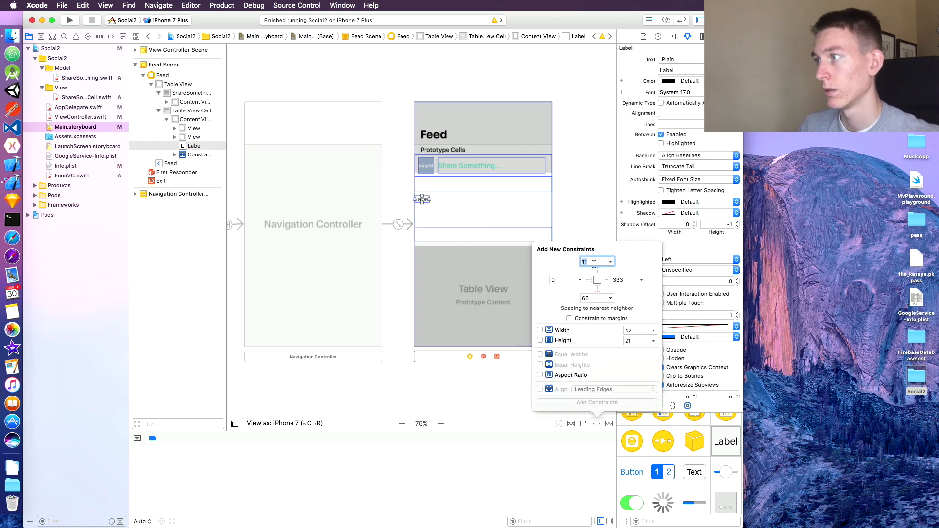
type("0")
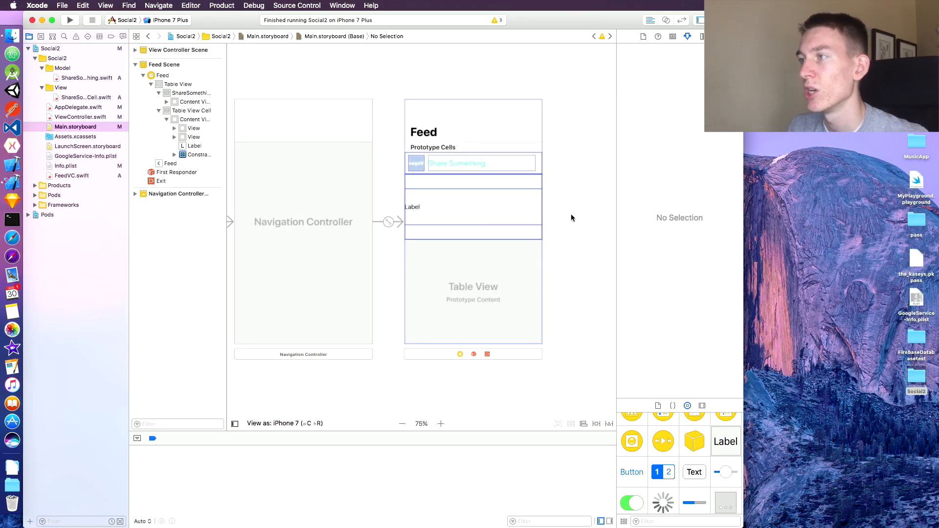
left_click(413, 207)
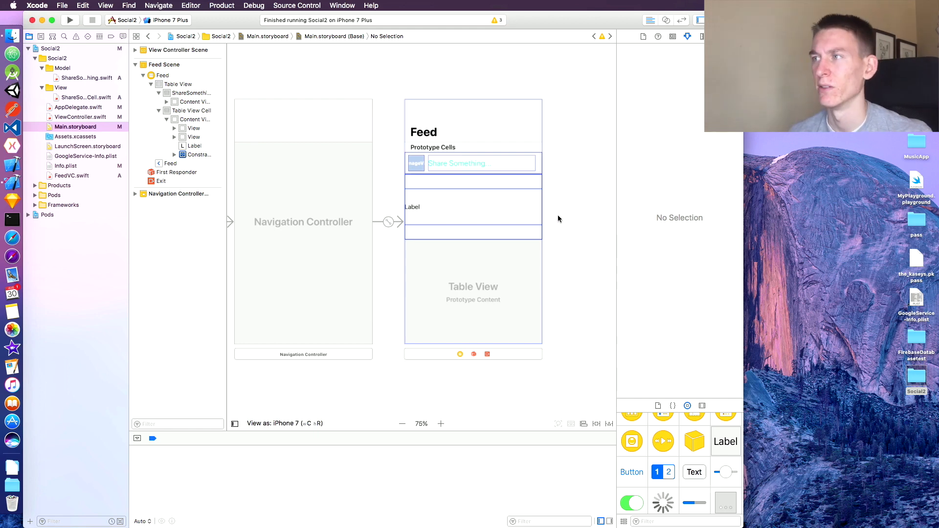
left_click(412, 206)
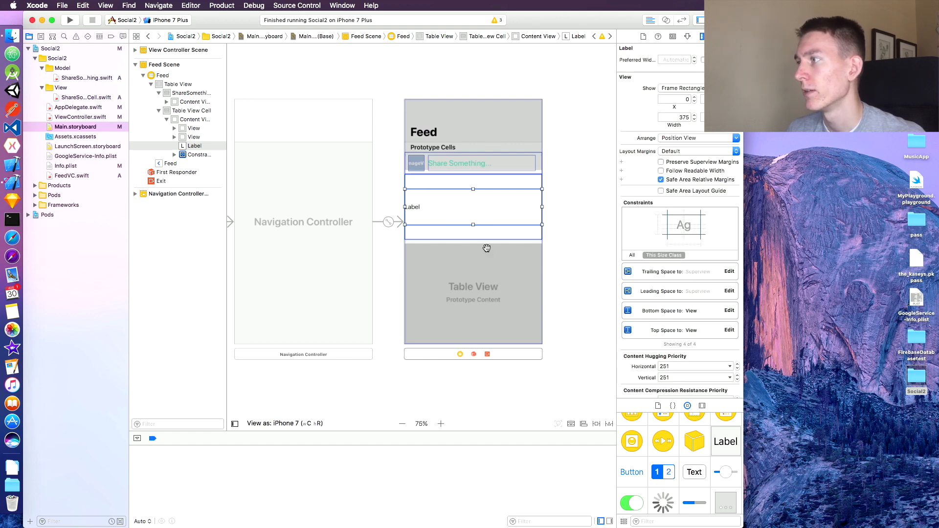
left_click(729, 271)
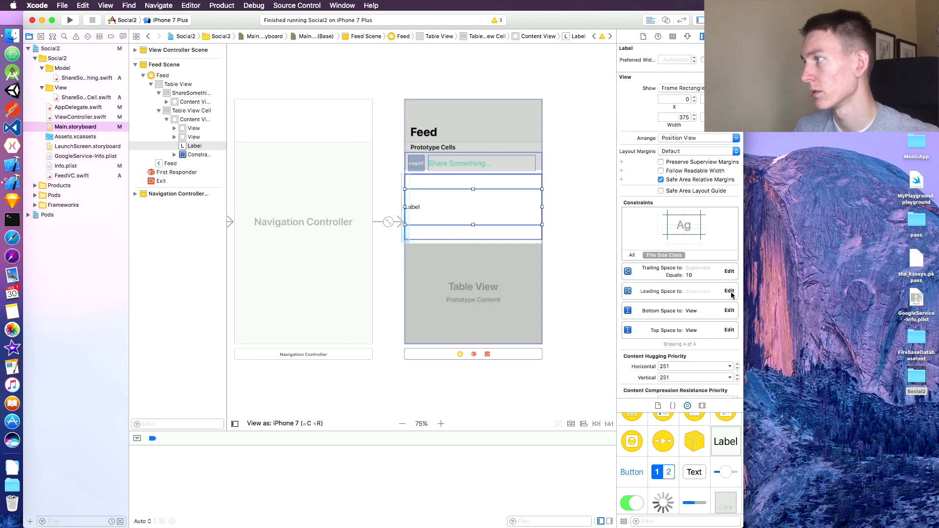
Adjust the label's leading constraint and size the new image view to 30 by 30.
left_click(729, 291)
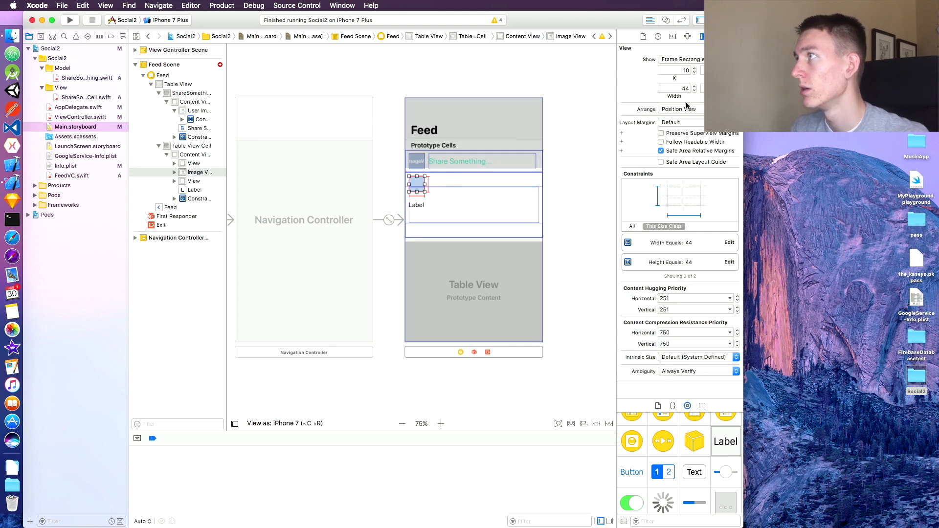
left_click(729, 242)
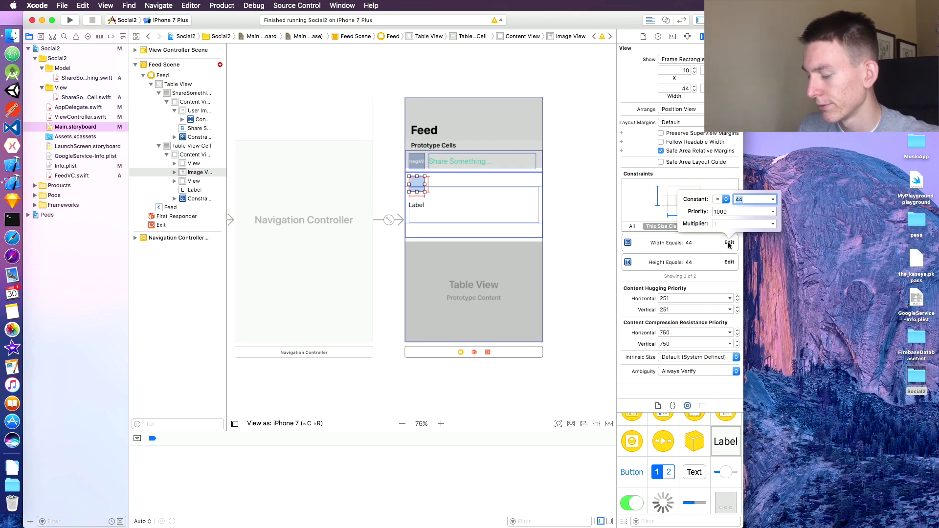
type("30")
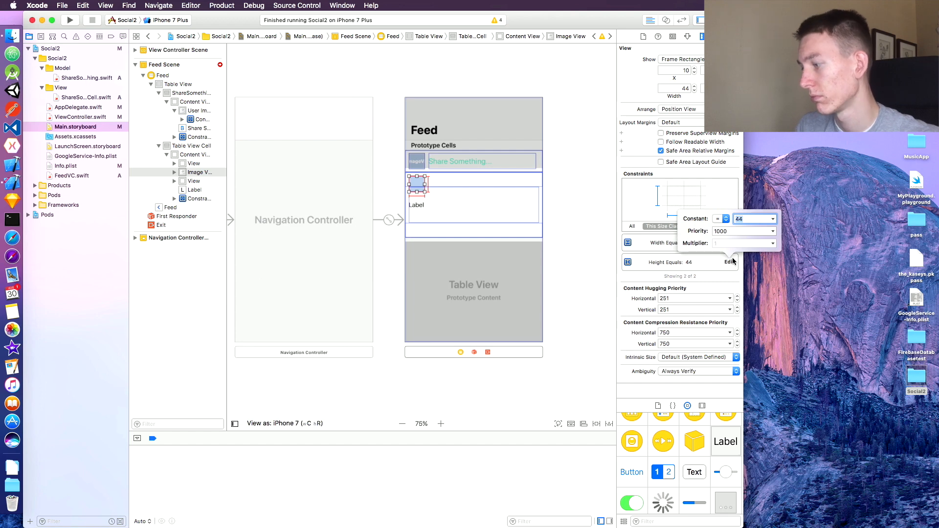
type("30")
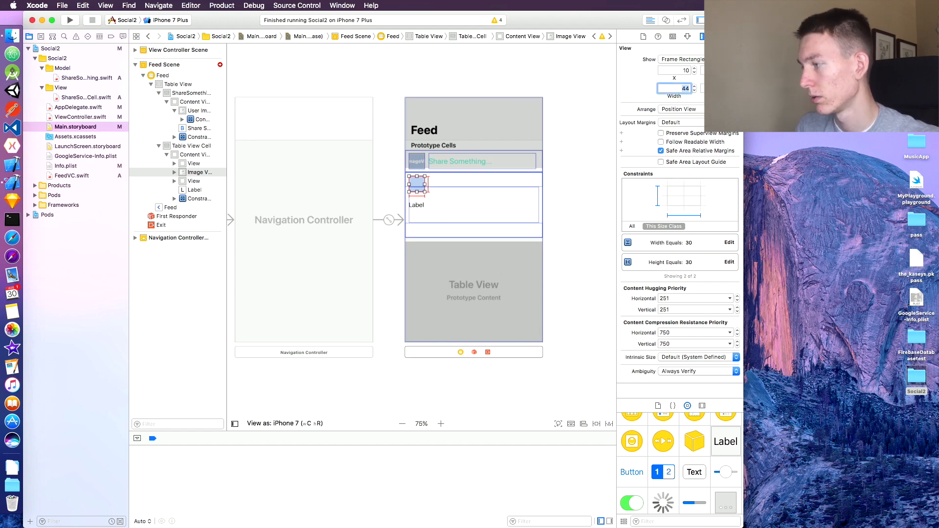
type("30")
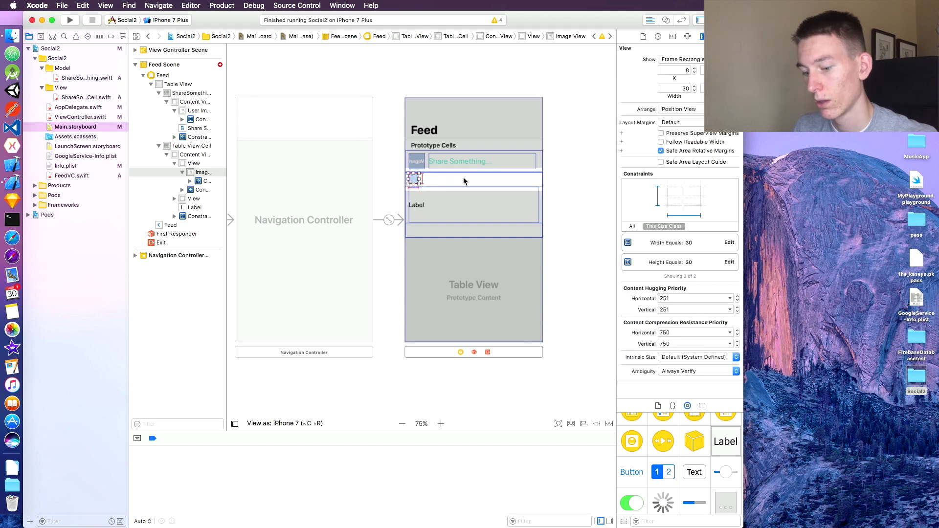
Centre the image view vertically in its container and pin it 8 from the leading edge.
left_click(583, 423)
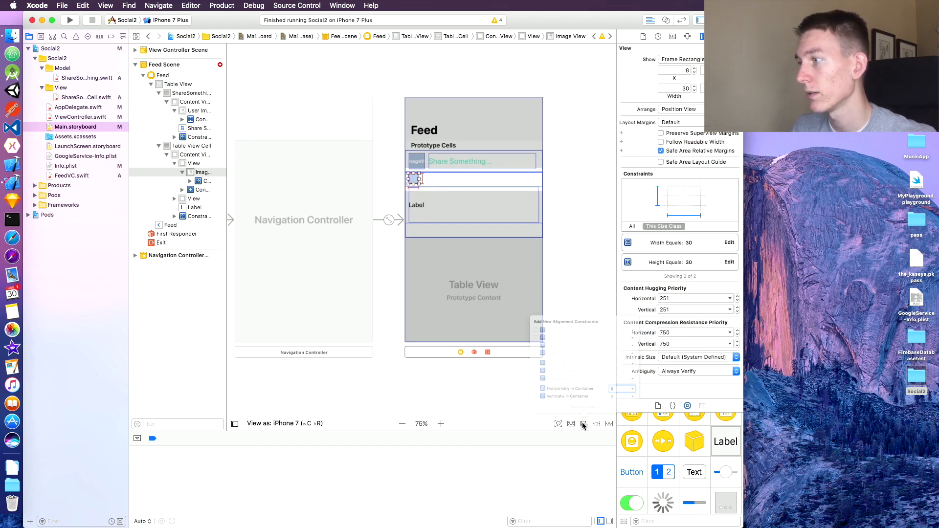
left_click(570, 423)
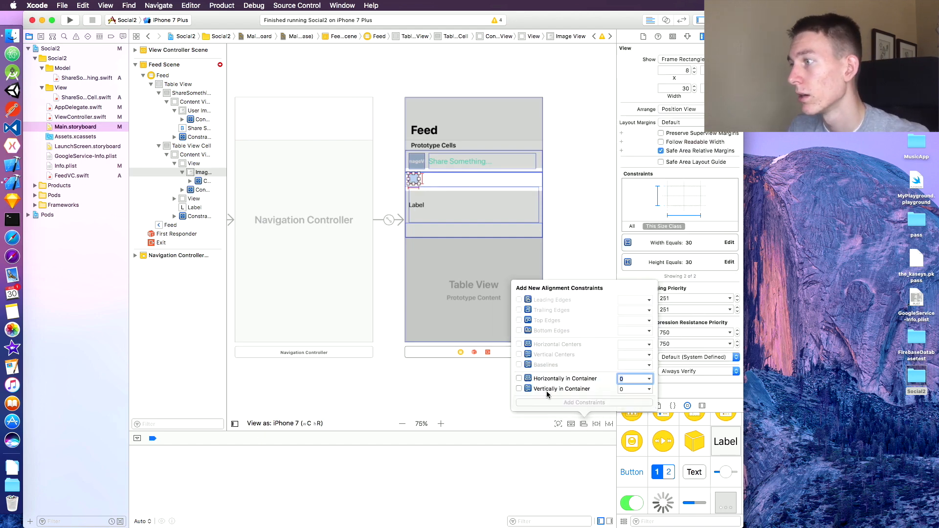
left_click(562, 402)
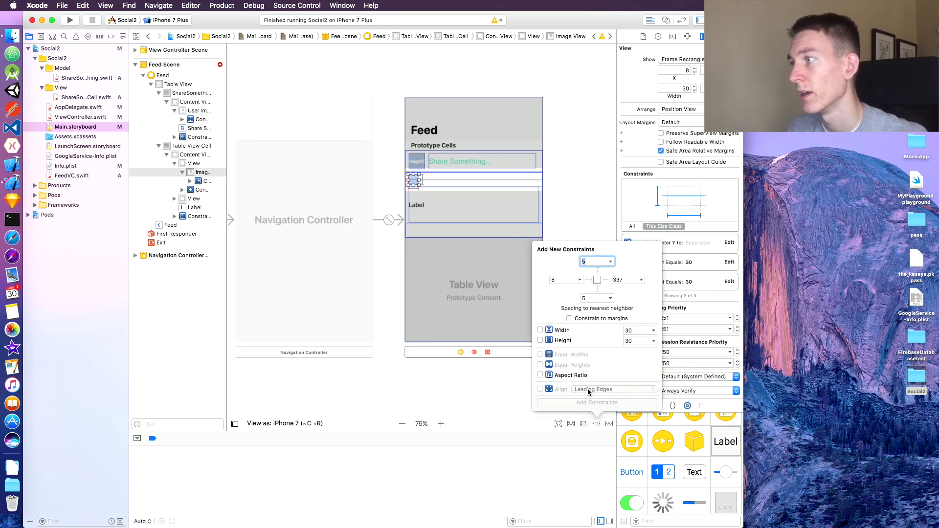
left_click(563, 280)
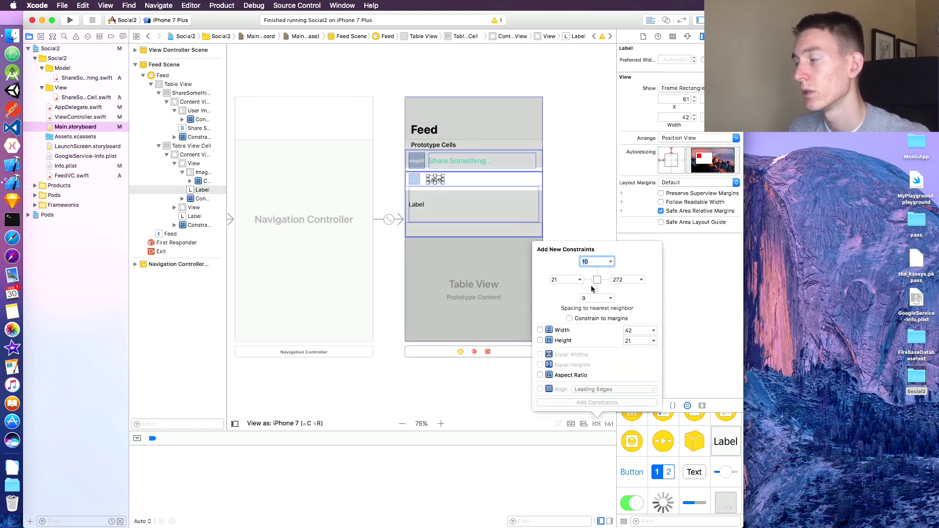
Constrain the lower label with top 10 and leading 8 spacing.
left_click(564, 279)
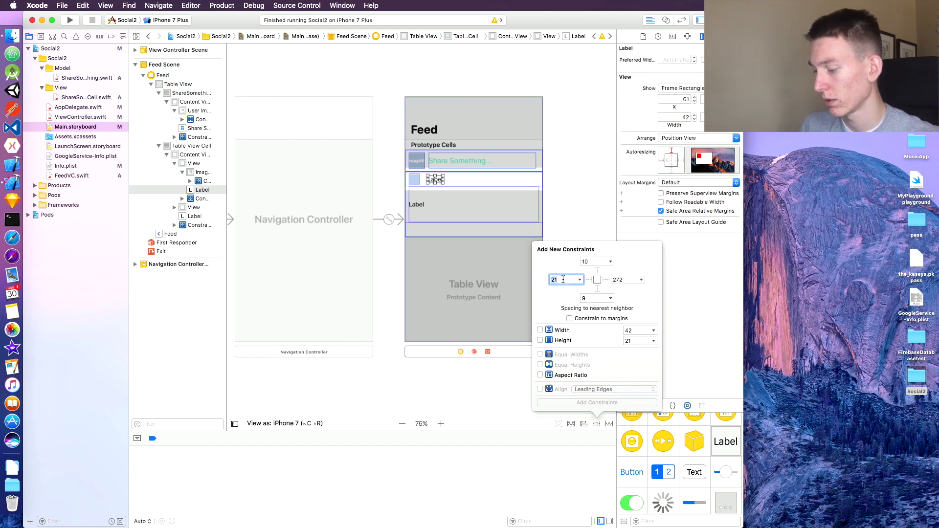
type("8")
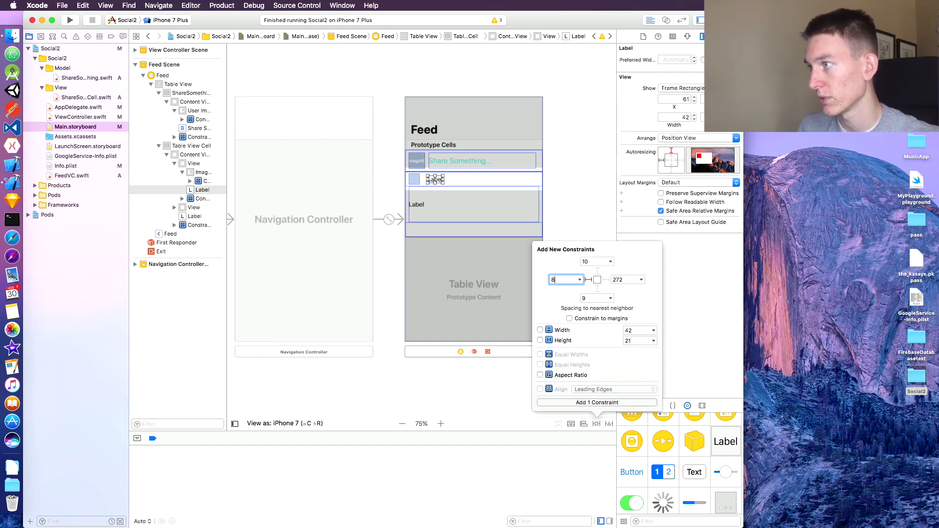
left_click(627, 279)
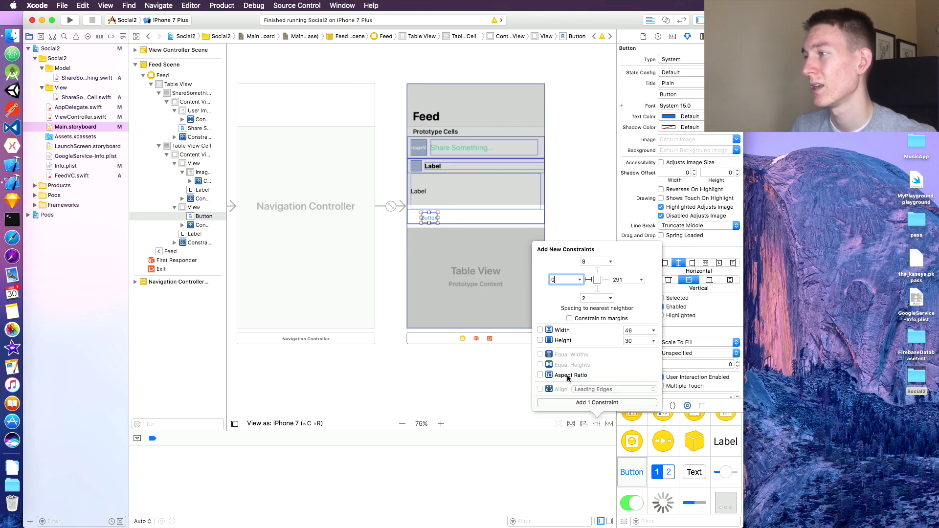
Add leading, width and height constraints to the button, update frames, and title it Comments.
left_click(540, 329)
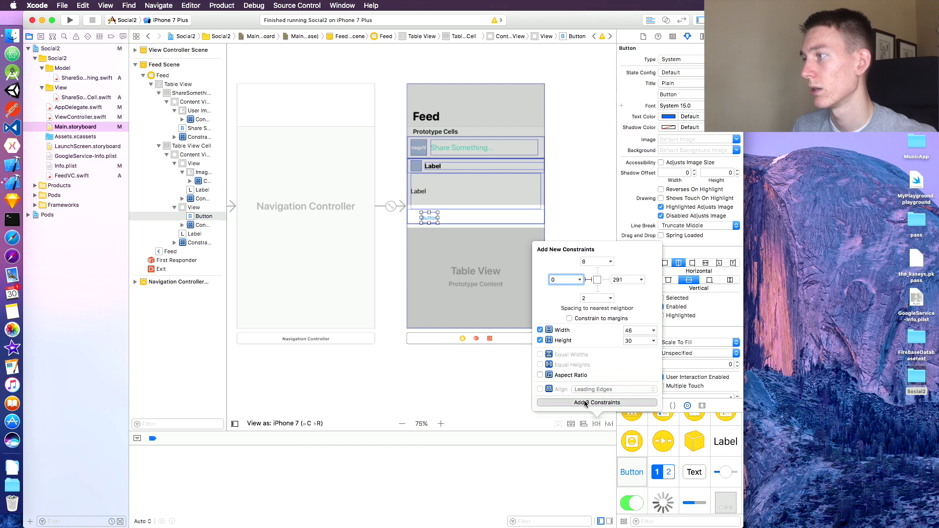
left_click(595, 402)
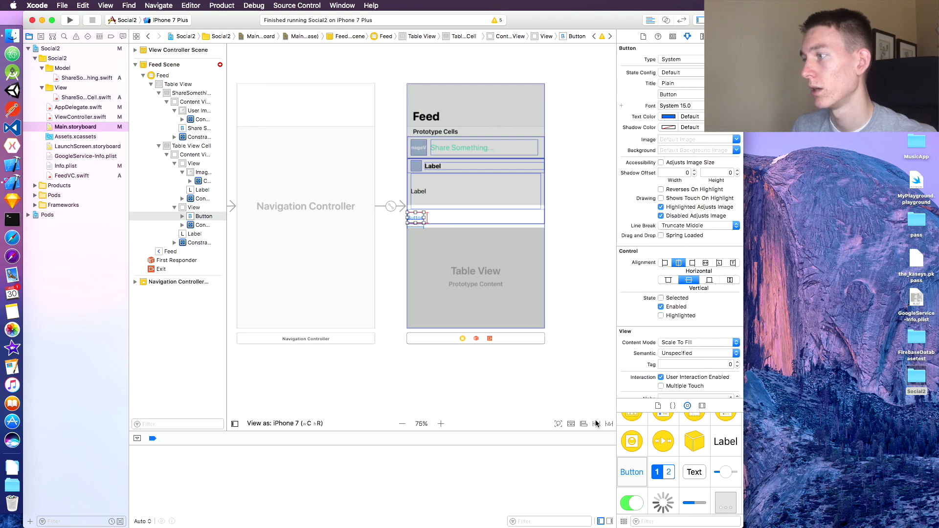
left_click(570, 423)
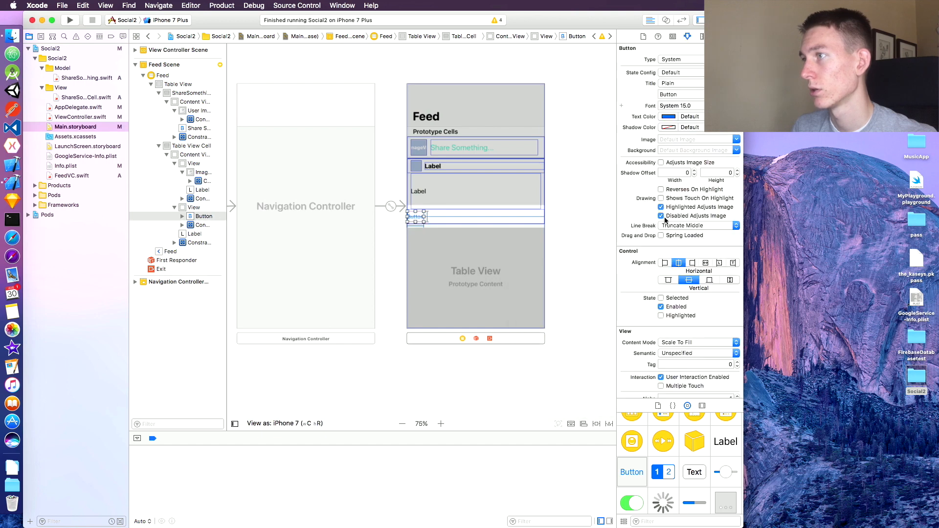
left_click(679, 94)
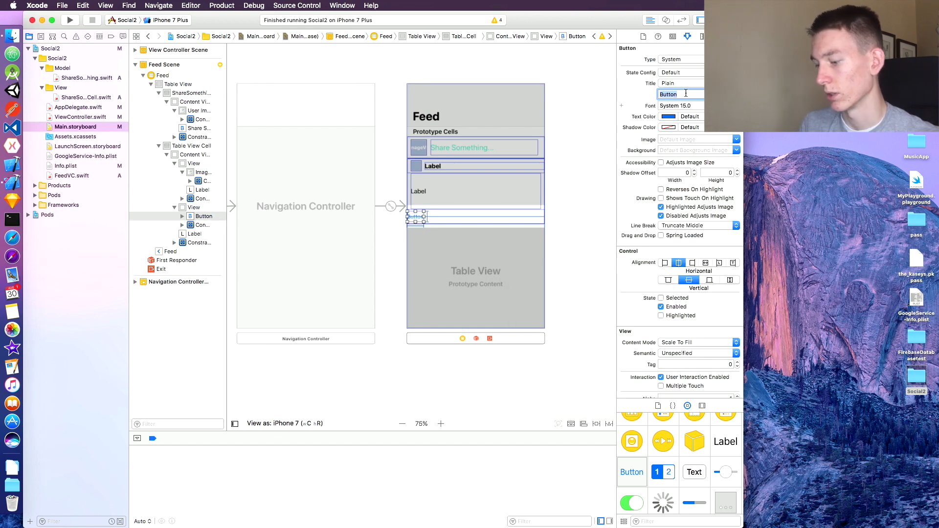
type("Comments")
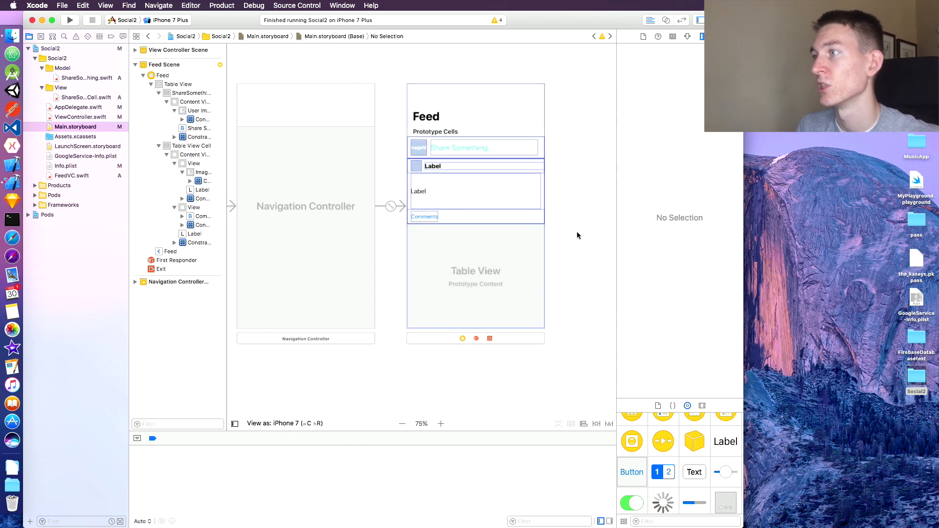
left_click(424, 217)
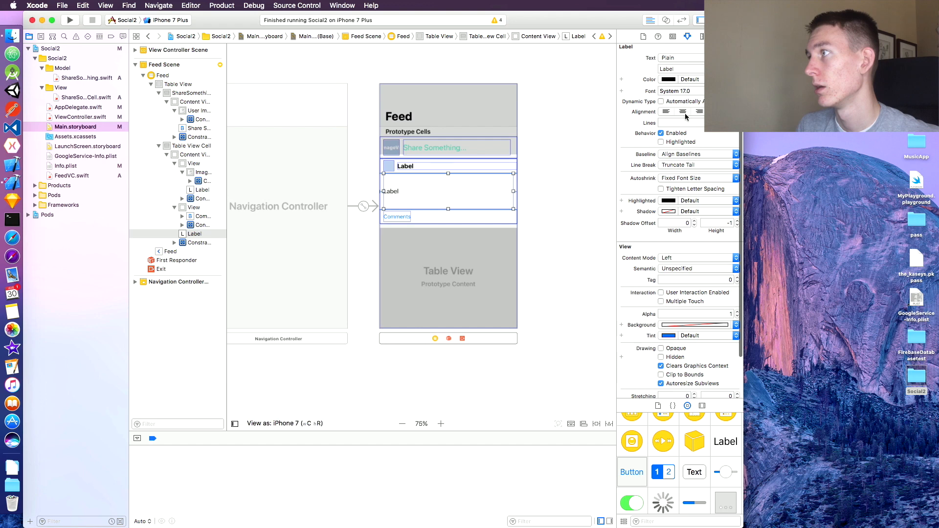
left_click(666, 112)
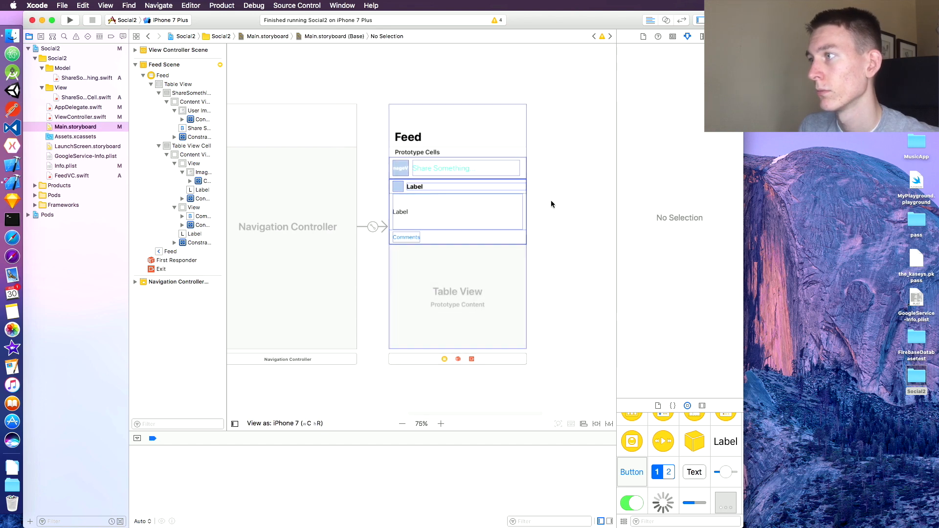
mouse_move(578, 169)
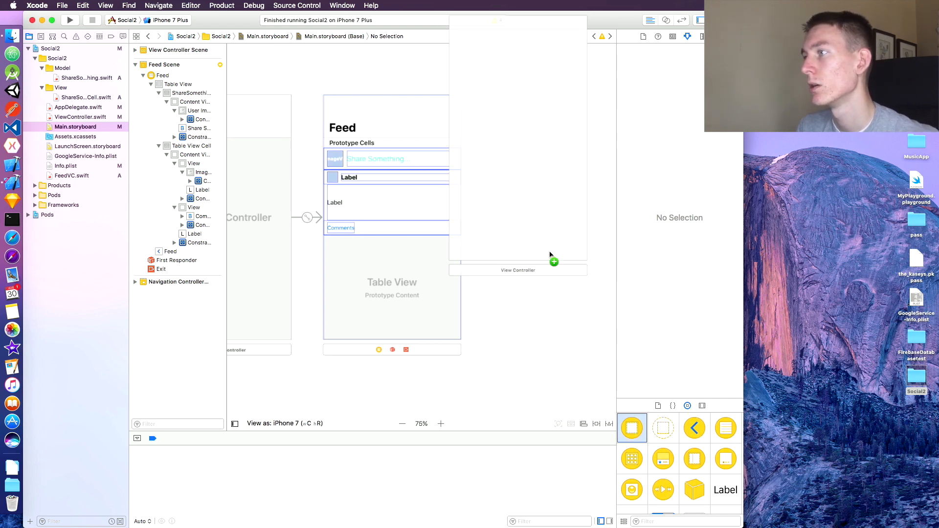
Place a new View Controller scene to the right of the Feed scene.
left_click(518, 270)
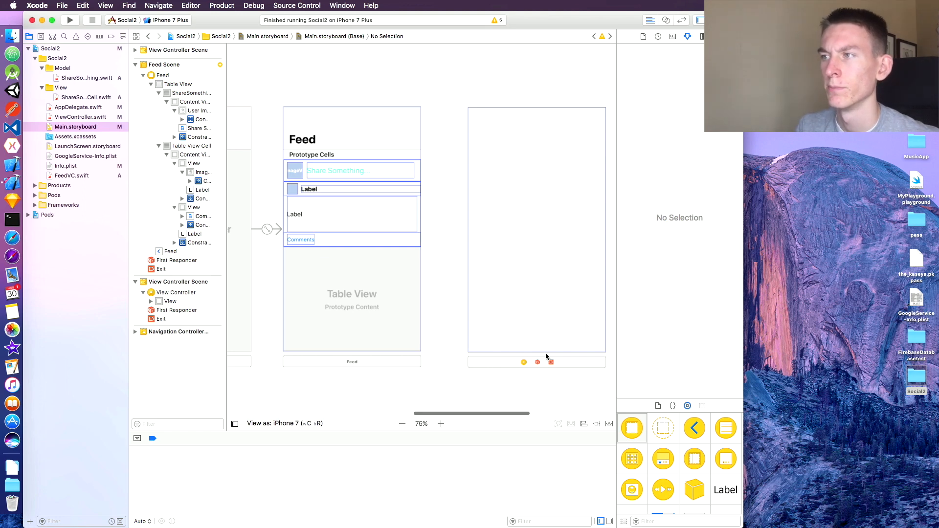
mouse_move(385, 344)
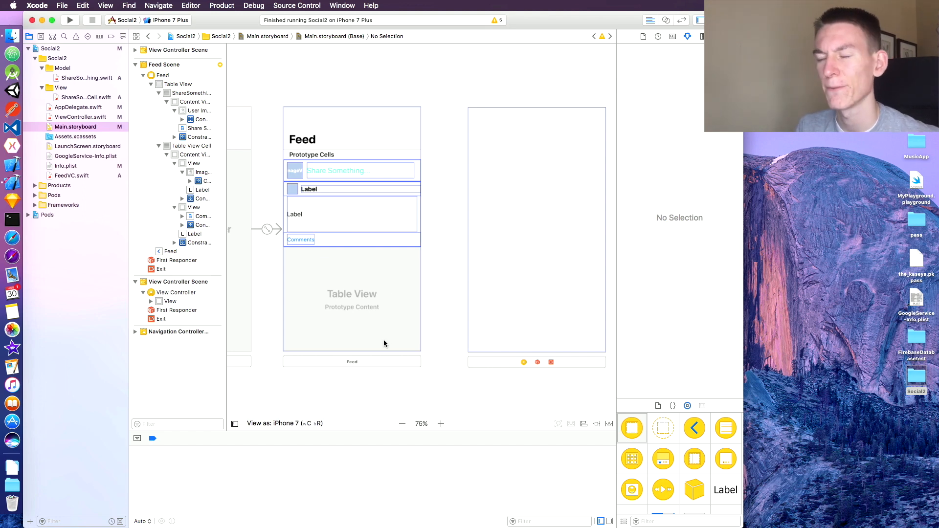
mouse_move(448, 309)
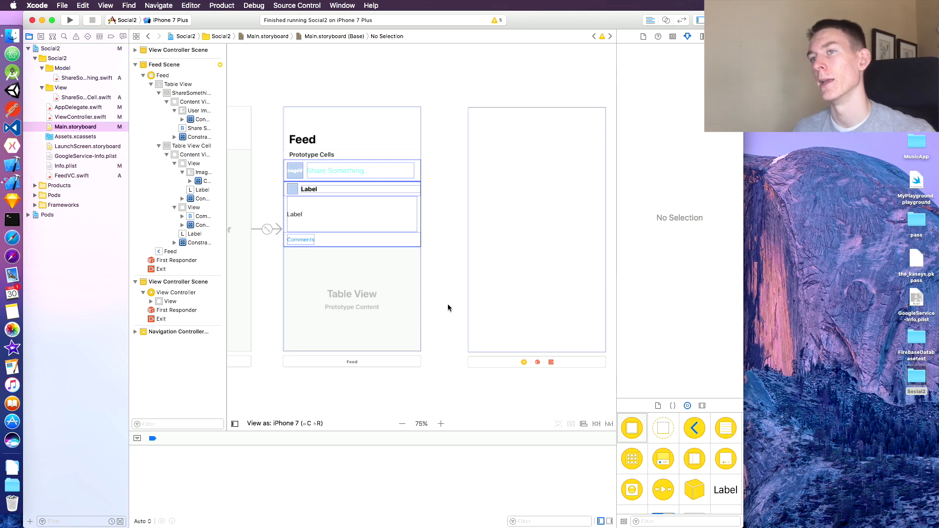
mouse_move(359, 158)
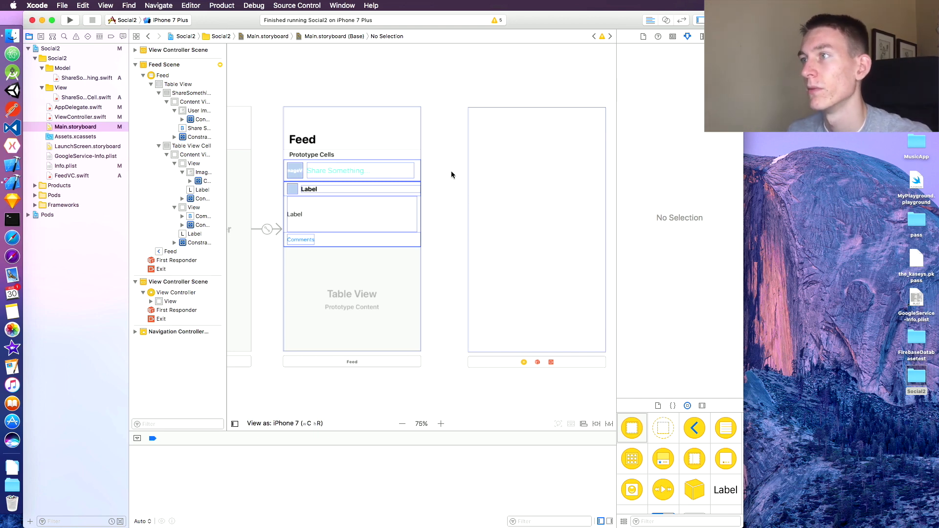
Create a Show segue from Feed to the new controller and give it the identifier toCreatePost.
left_click(339, 362)
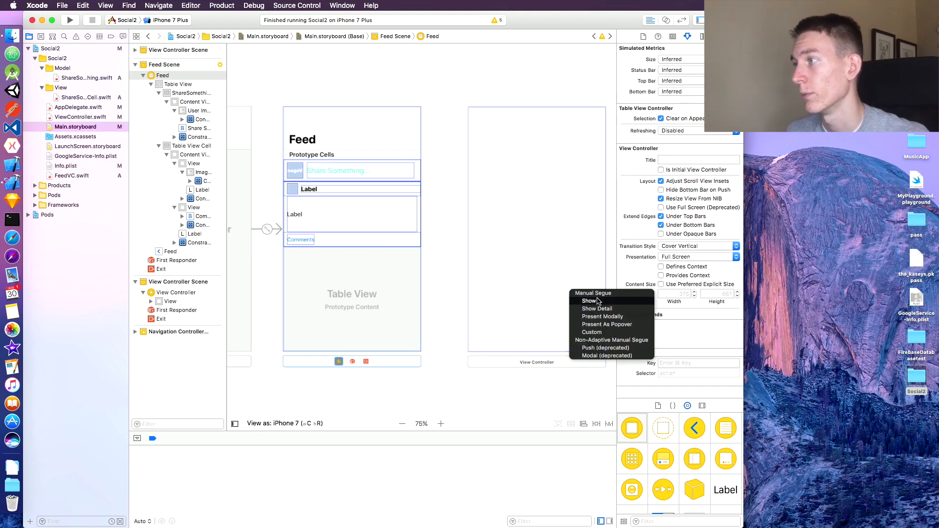
left_click(591, 301)
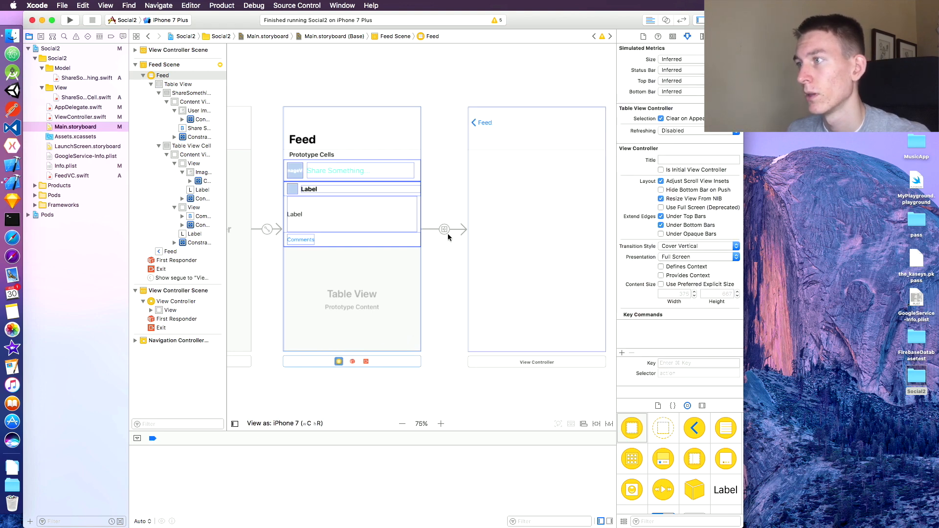
left_click(444, 229)
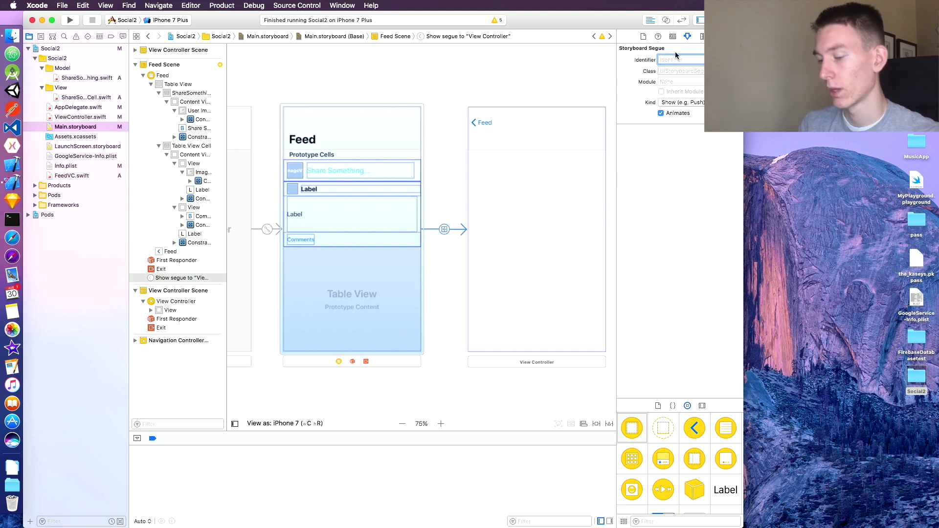
type("toPos")
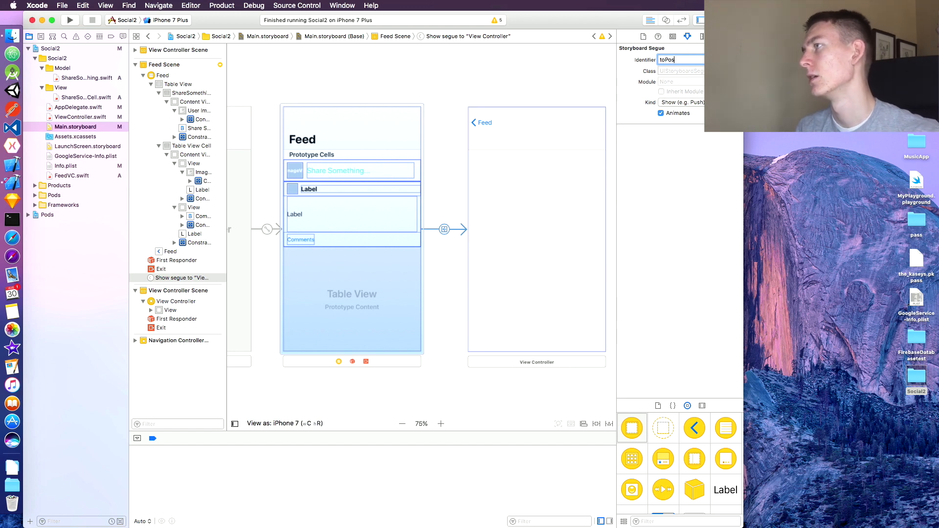
key("Backspace")
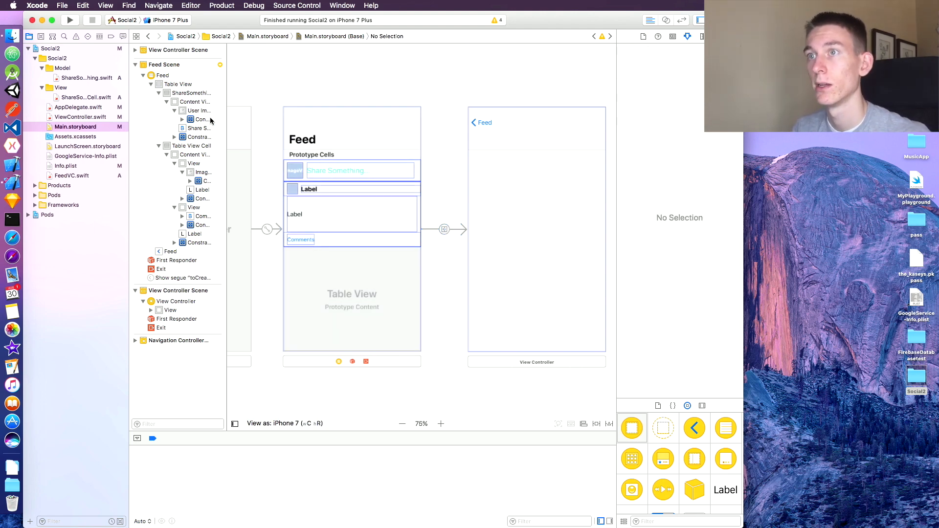
In FeedVC.swift's cellForRowAt, begin a new line 'cell.' after the configCell call.
left_click(79, 116)
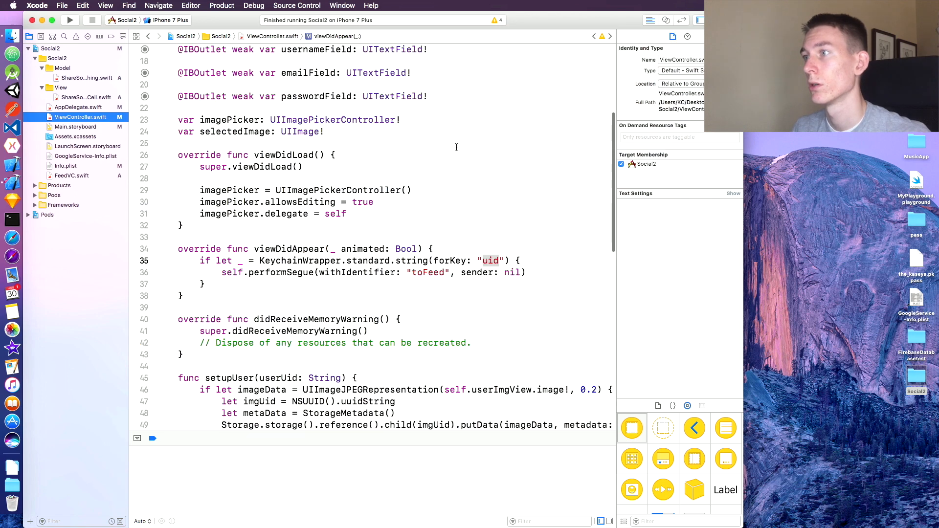
scroll("up", 3)
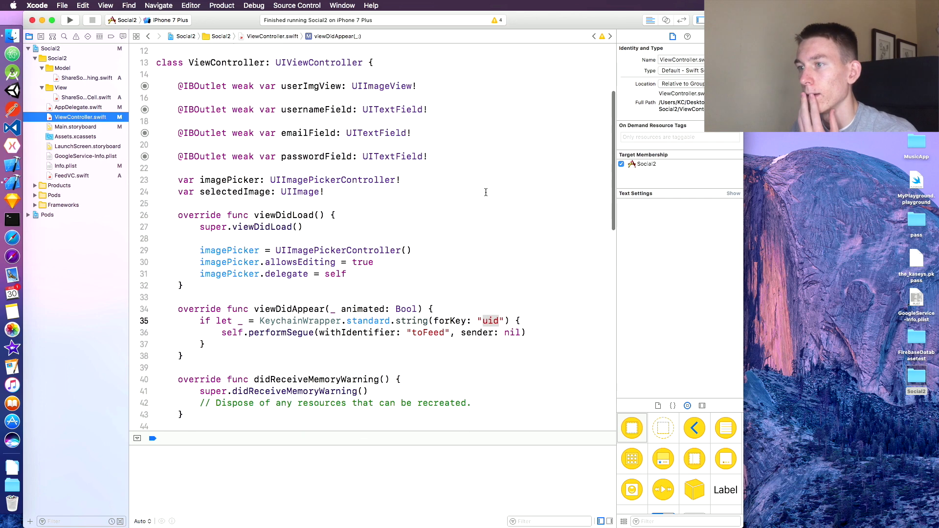
scroll("down", 3)
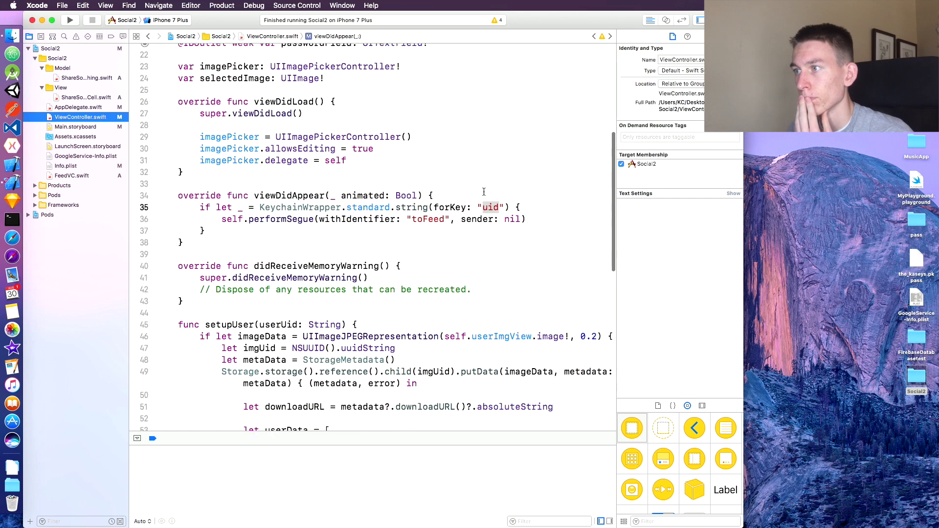
scroll("down", 3)
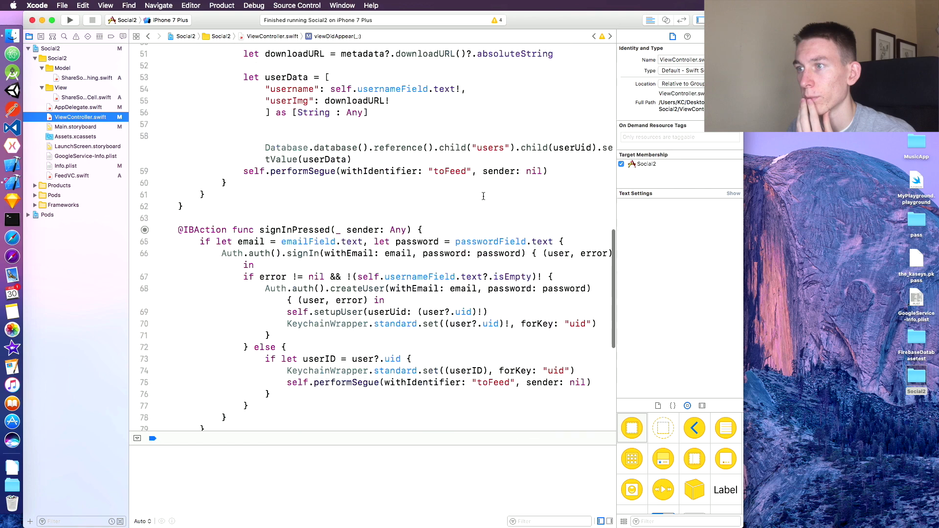
scroll("down", 3)
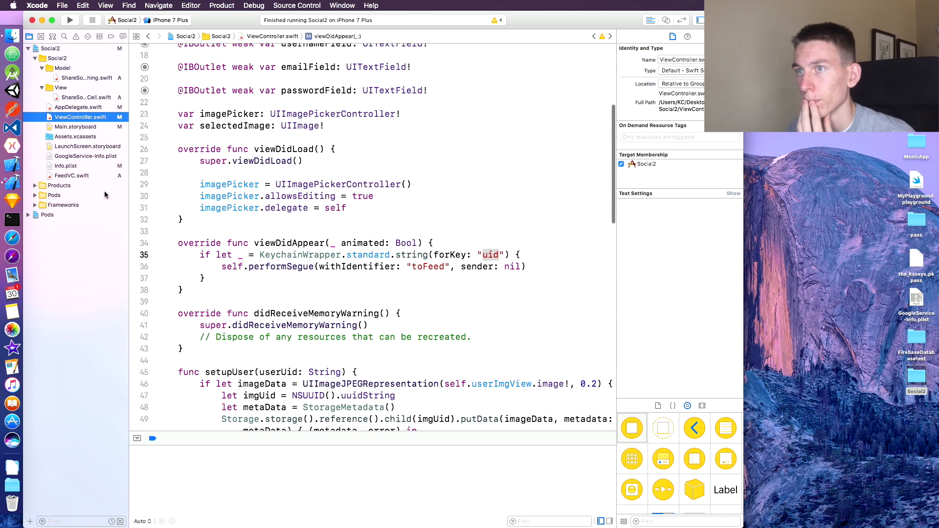
left_click(71, 175)
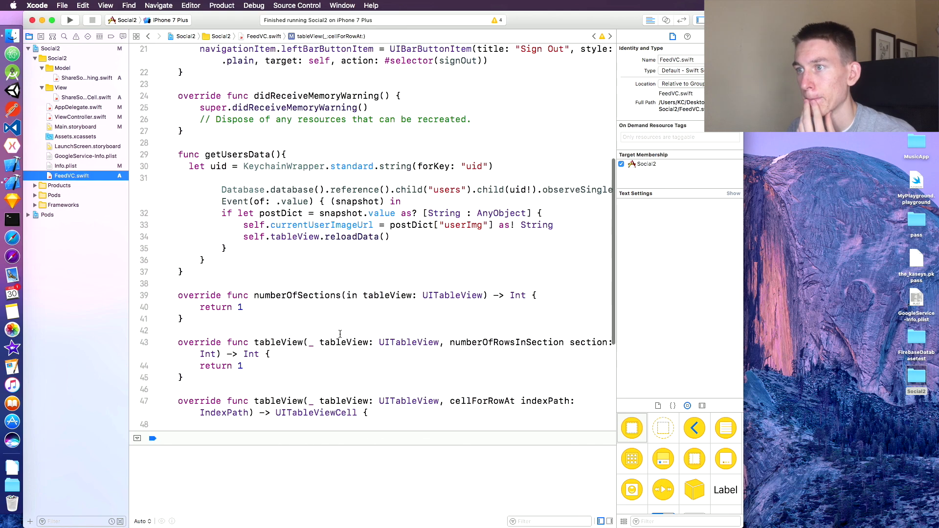
scroll("down", 3)
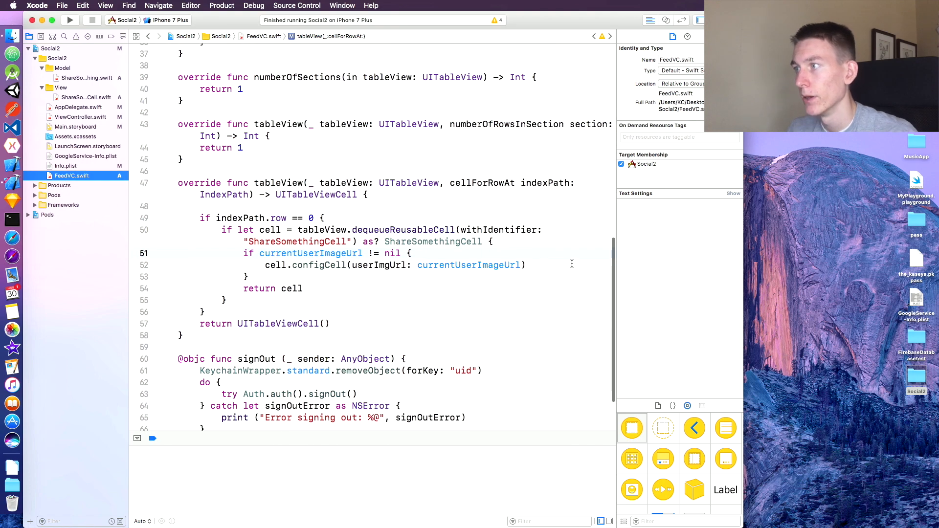
type("cell.")
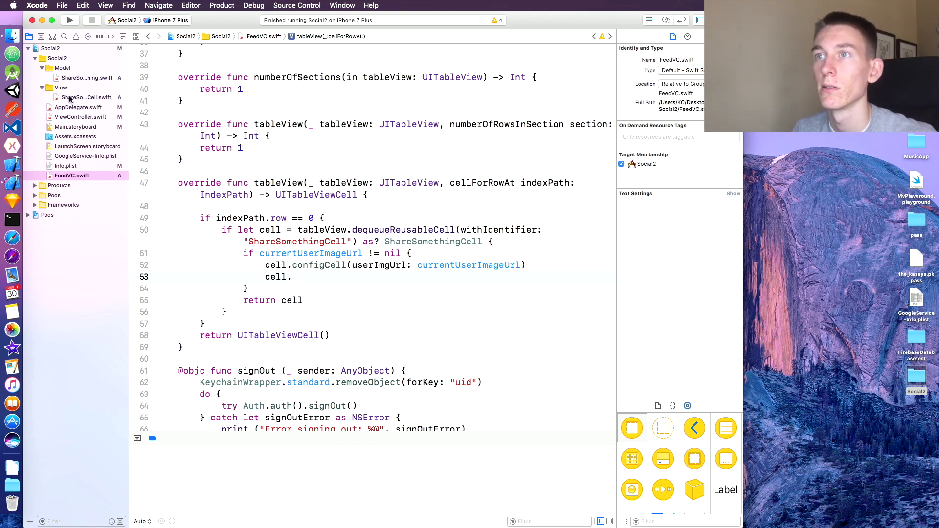
left_click(86, 97)
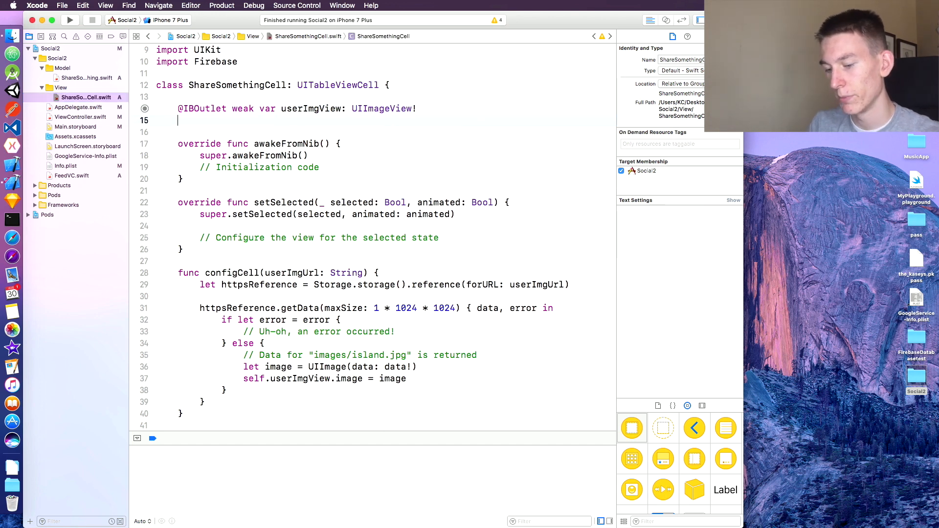
type("@IBa")
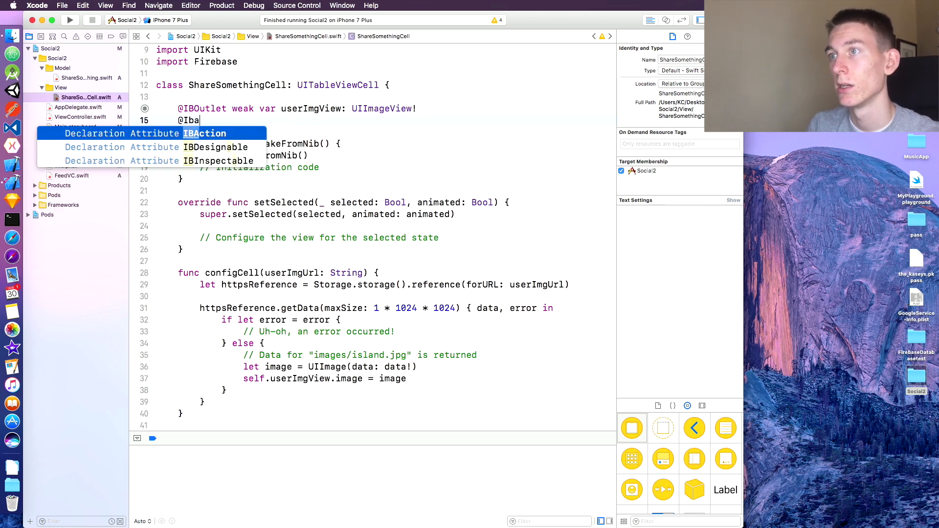
type("outl")
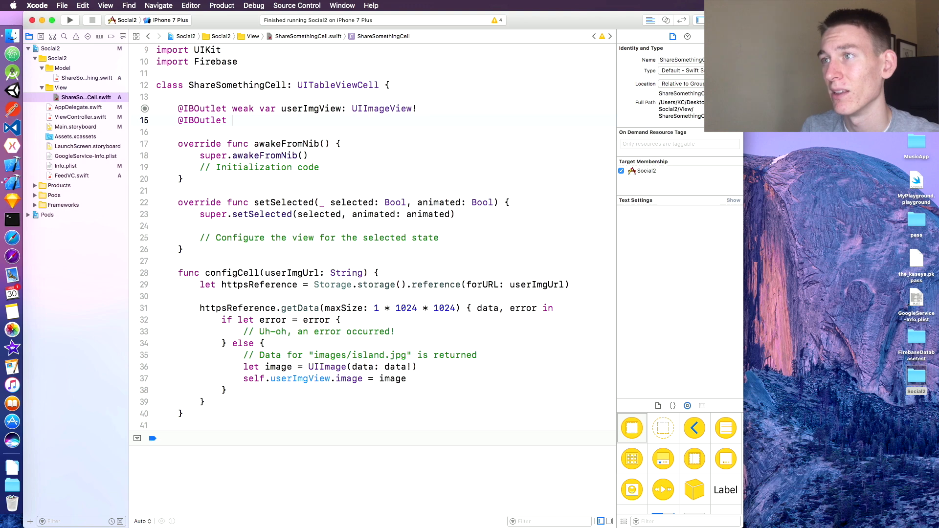
type("weak var")
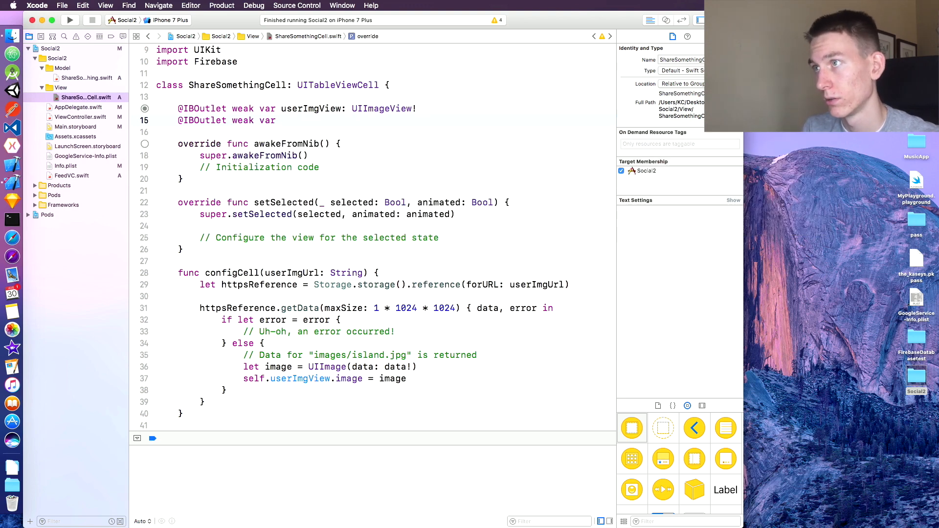
type("s")
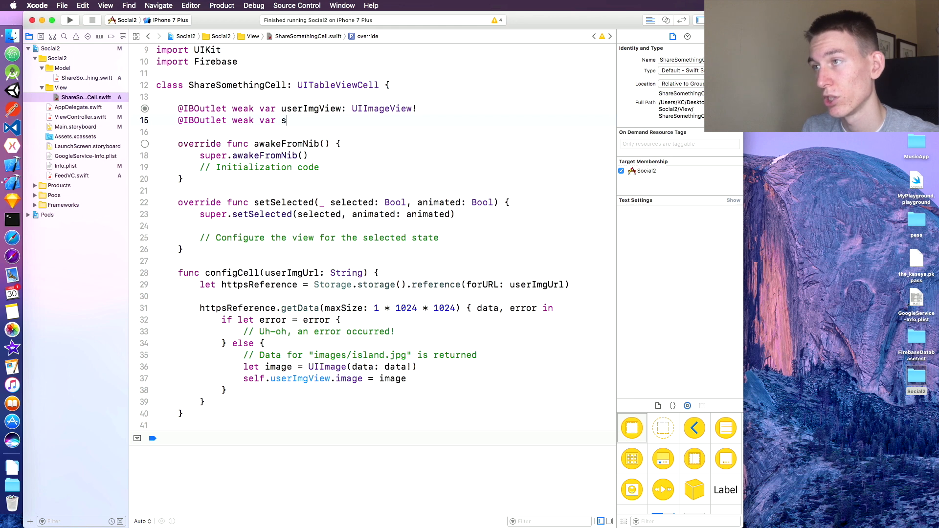
type("hareB")
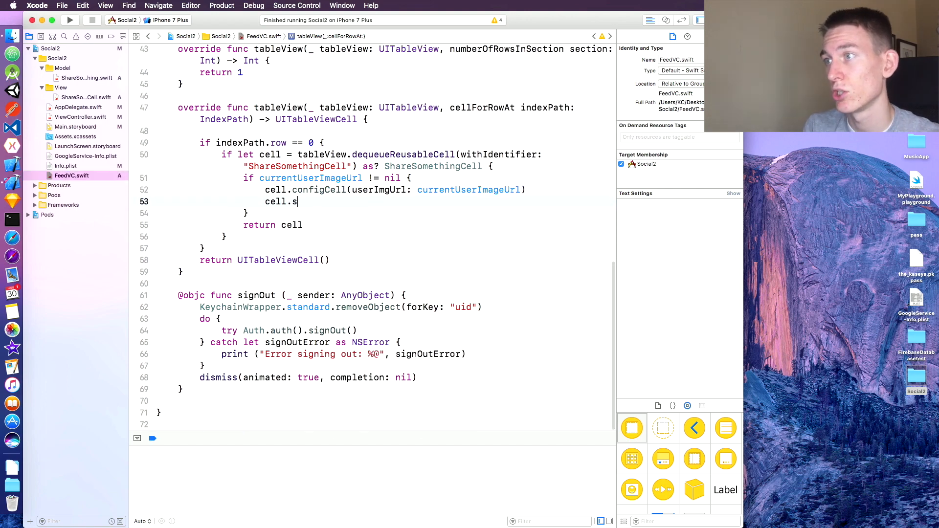
Complete cell.shareBtn.addTarget(self, action: #selector(), for: .touchUpInside).
type("hareBtn.a")
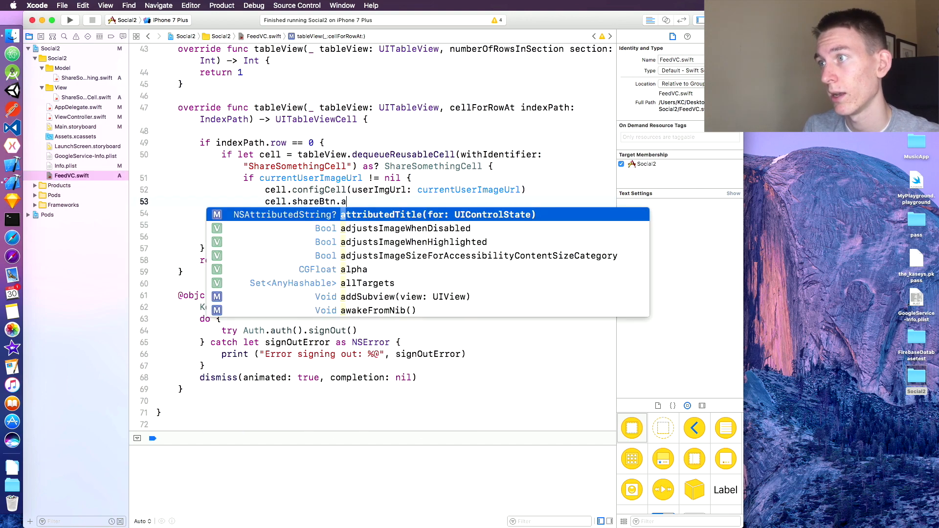
type("dd")
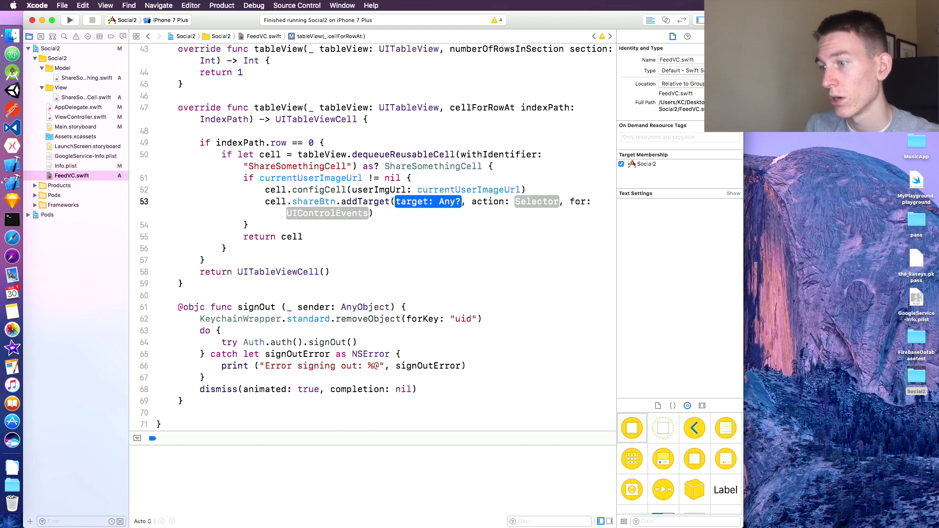
type("self")
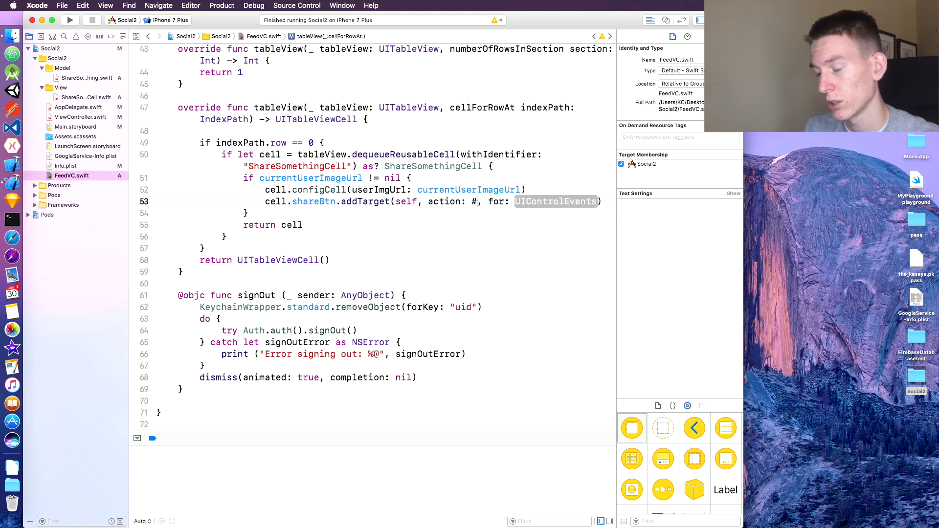
type("selector(")
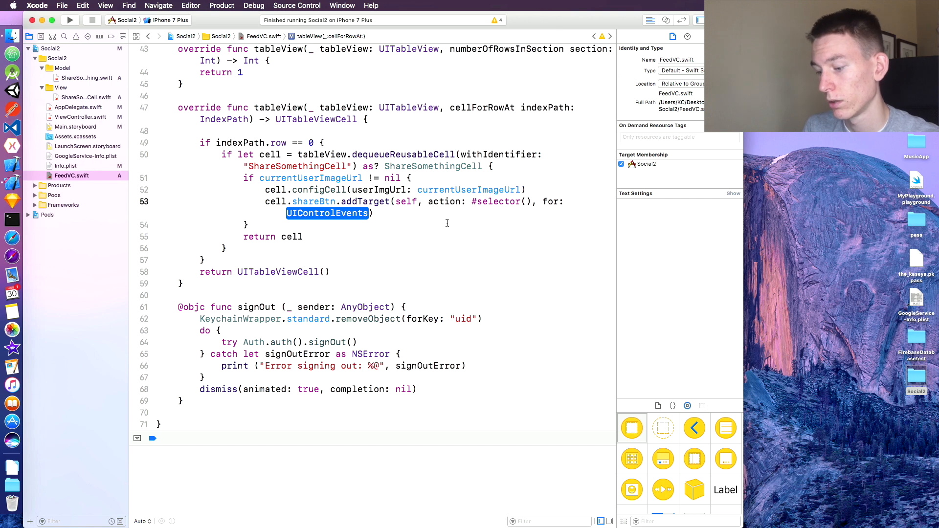
type(".")
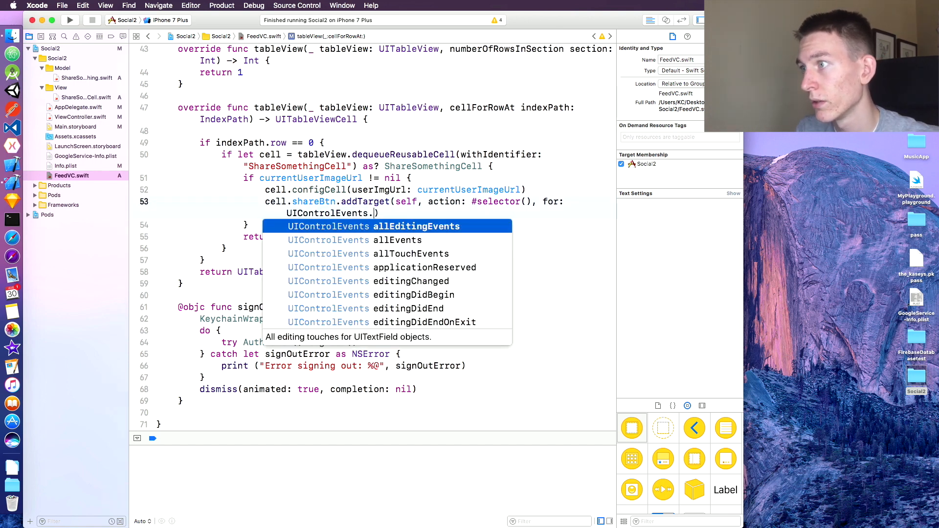
type("to")
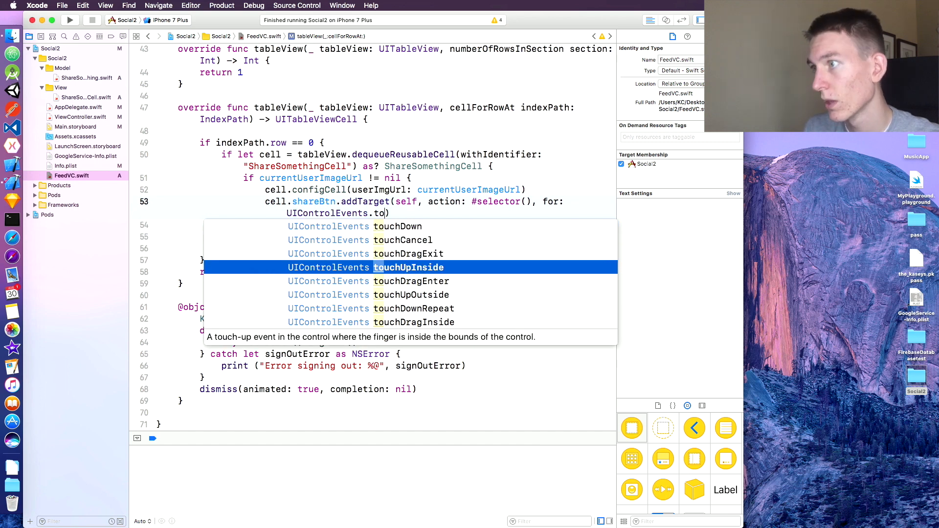
key("return")
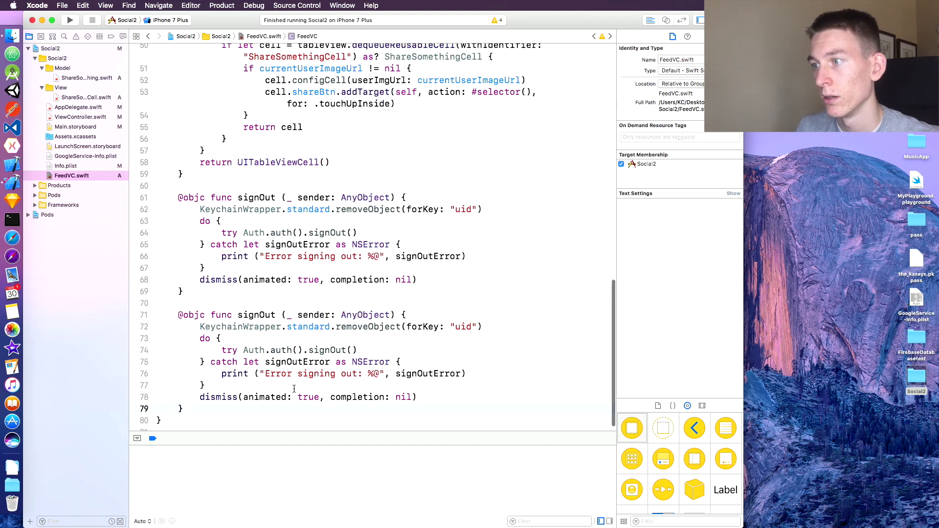
Turn the duplicated signOut into an empty toCreatePost function and use it as the share button's selector.
left_click_drag(200, 326, 416, 396)
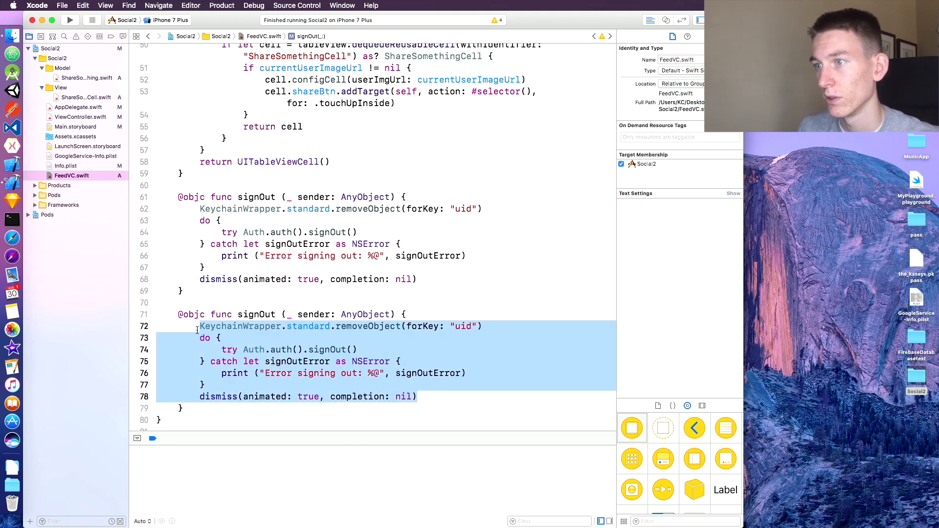
key("delete")
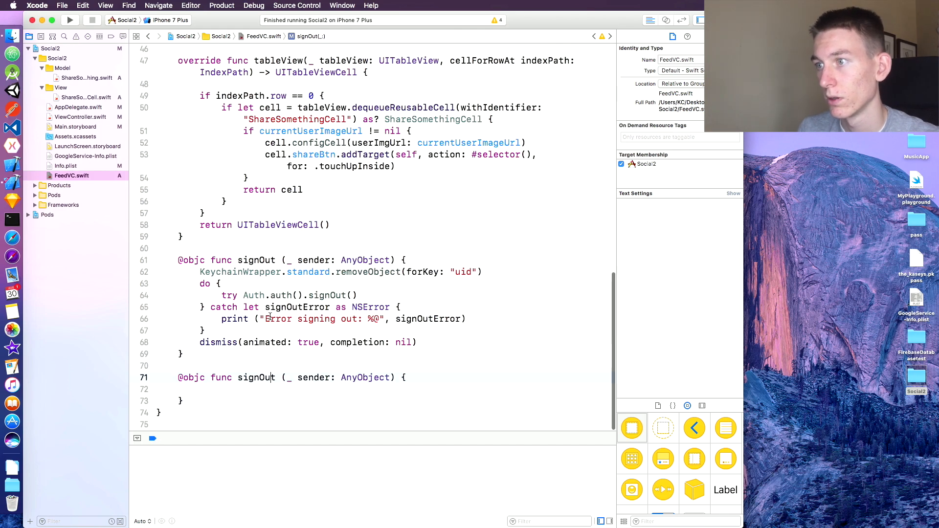
double_click(256, 378)
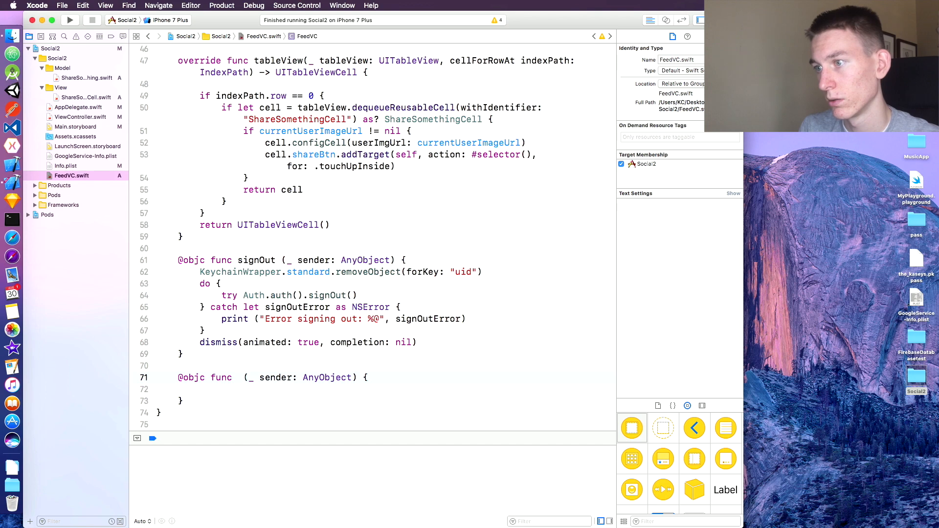
type("toPost")
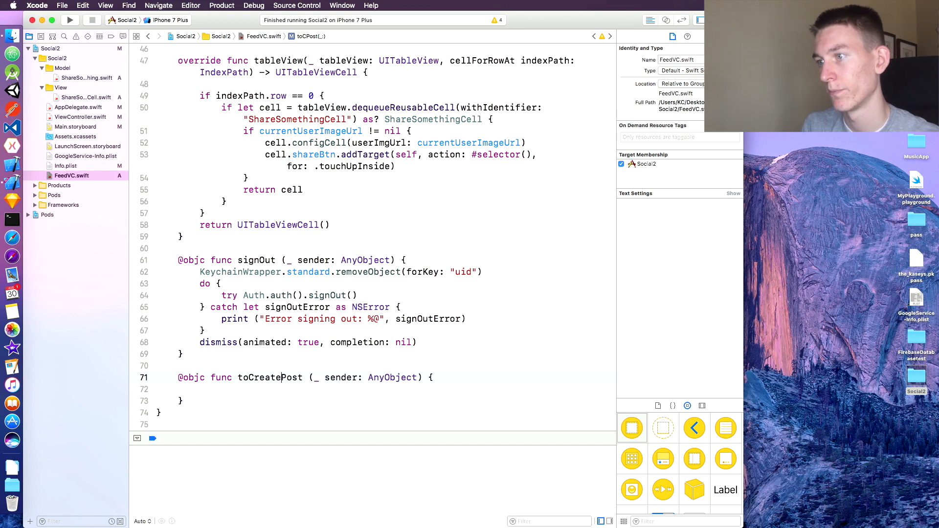
double_click(270, 377)
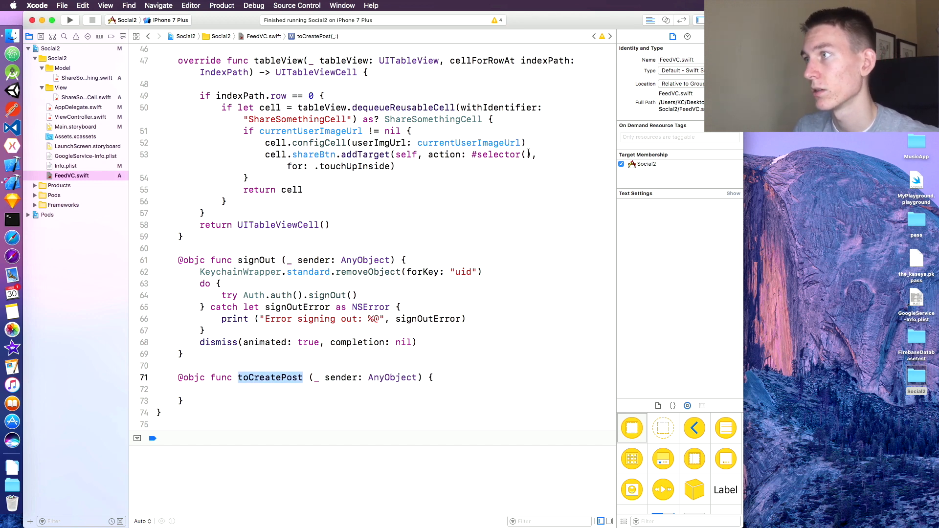
type("toCreatePost")
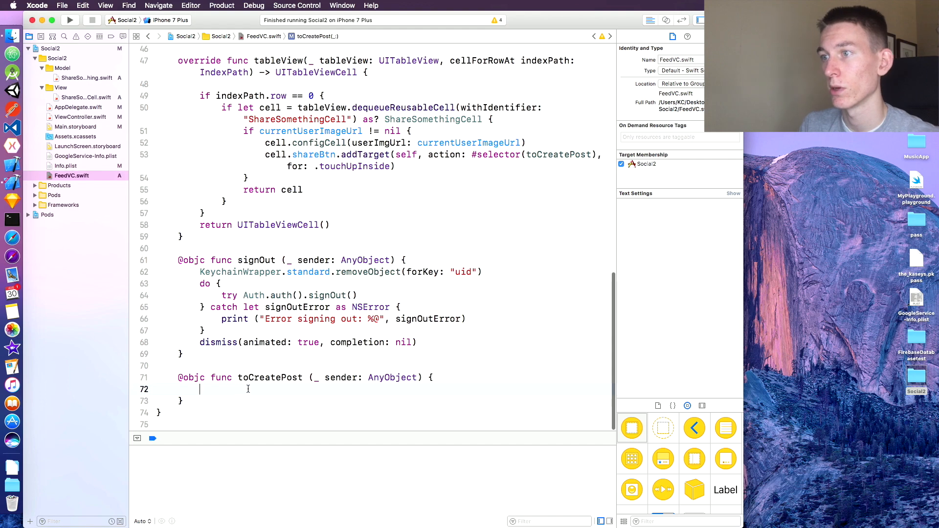
Have toCreatePost call performSegue(withIdentifier: "toCreatePost", sender: nil).
type("per")
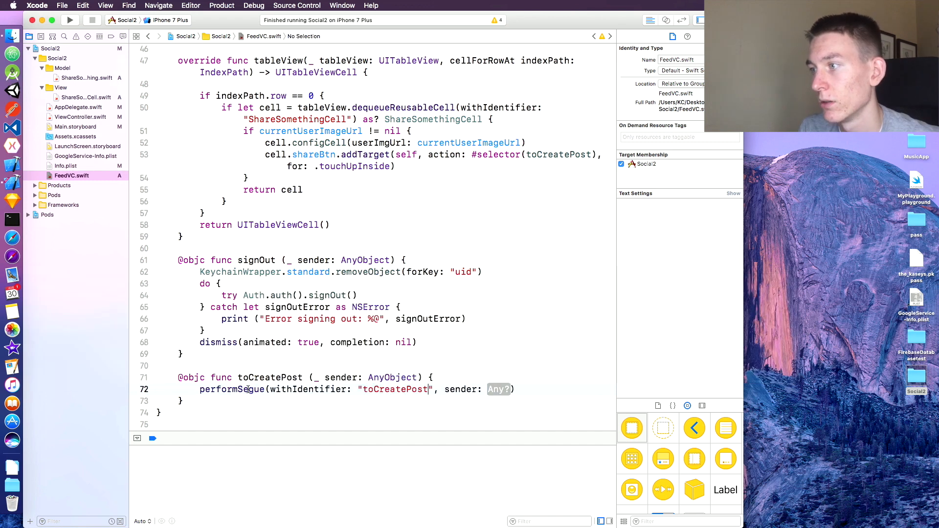
type("n")
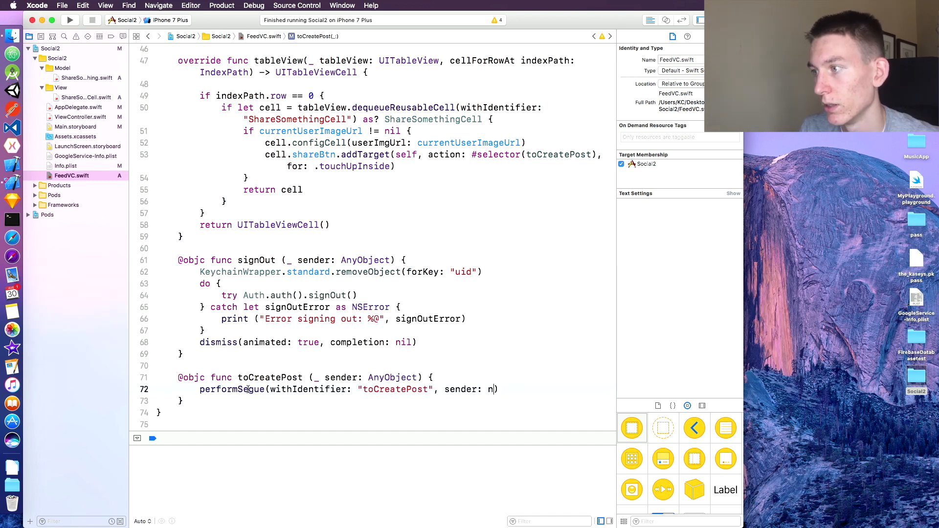
type("il")
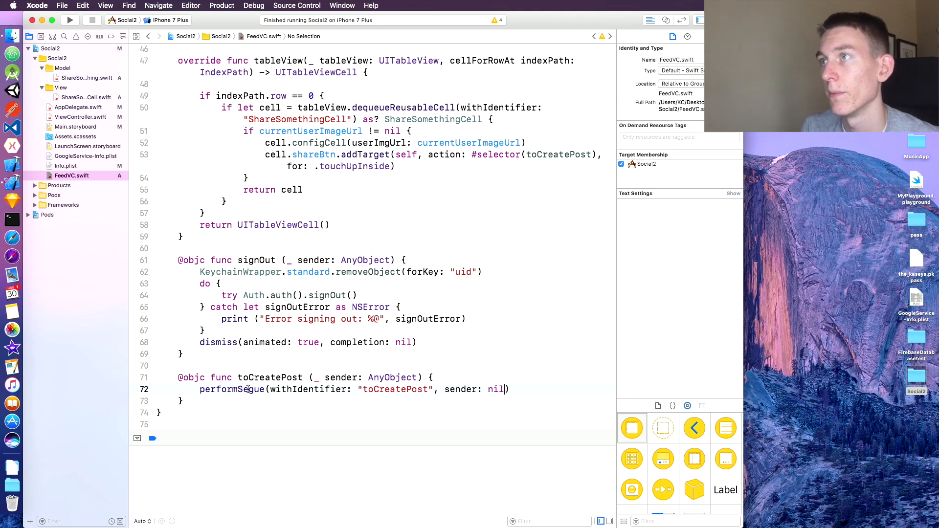